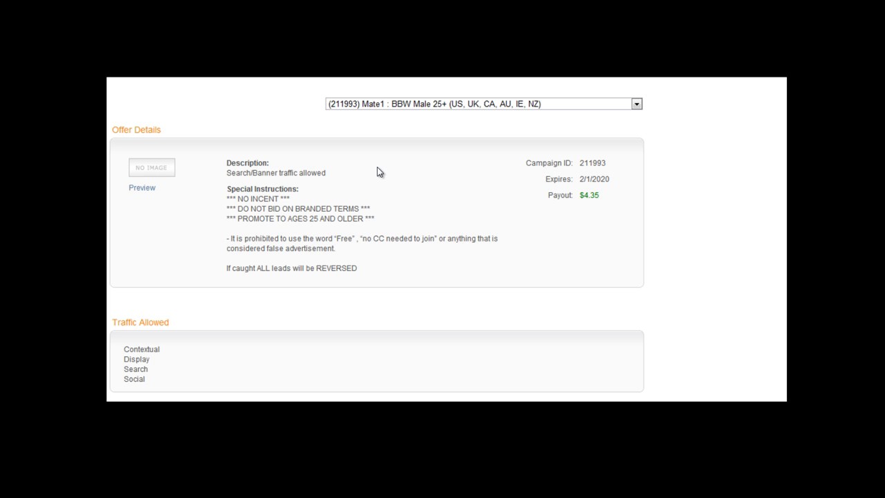
mouse_move(757, 135)
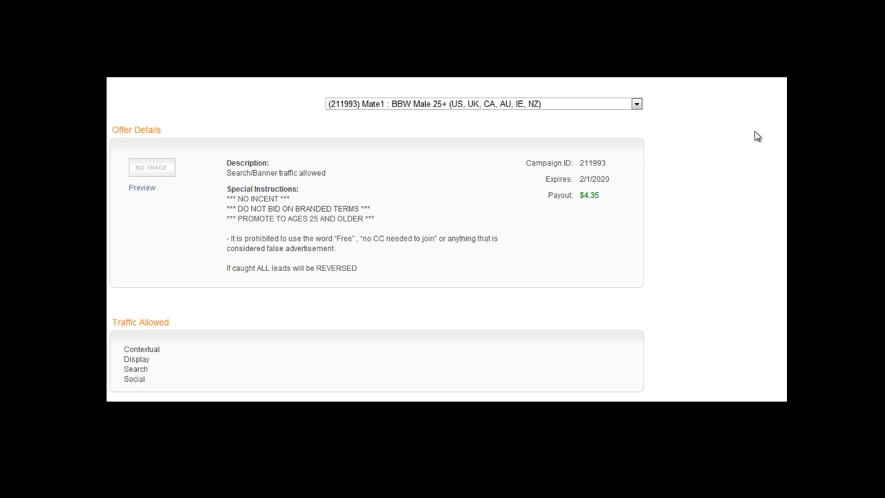
mouse_move(675, 192)
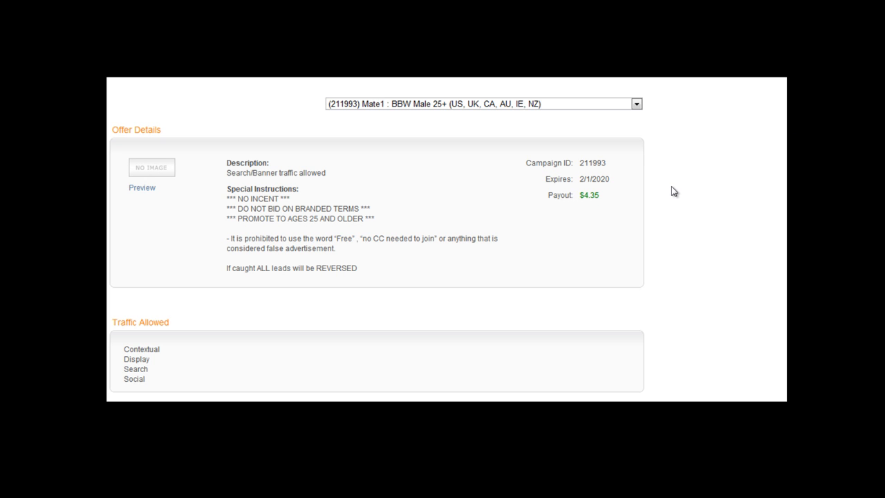
mouse_move(648, 157)
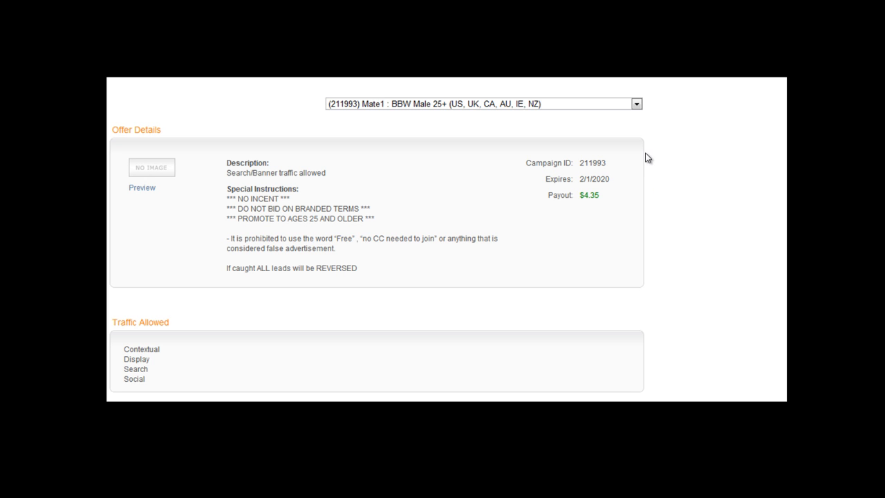
mouse_move(718, 153)
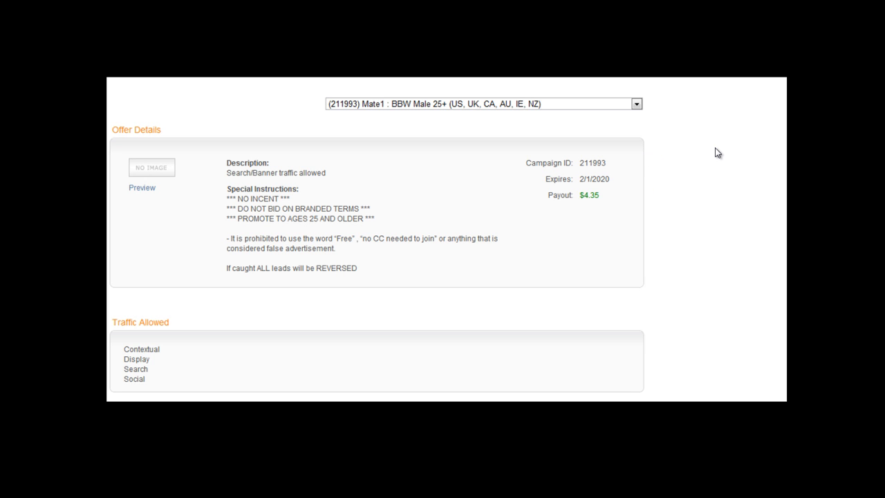
mouse_move(794, 57)
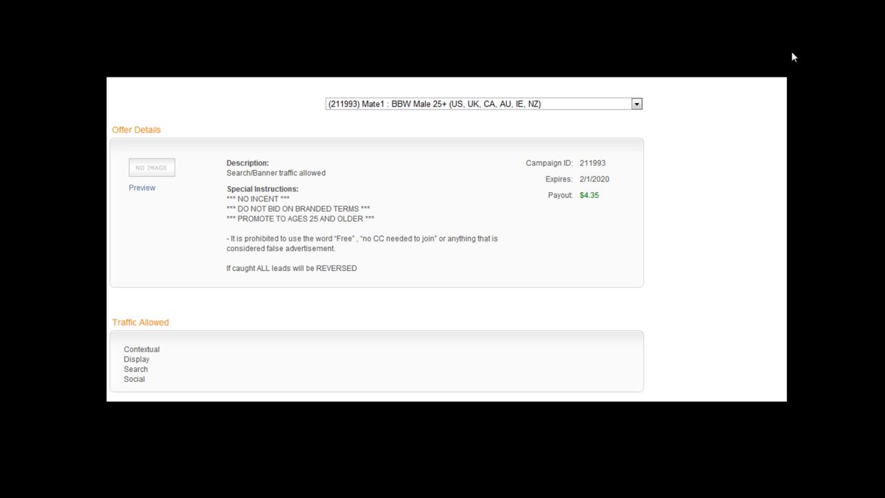
mouse_move(345, 201)
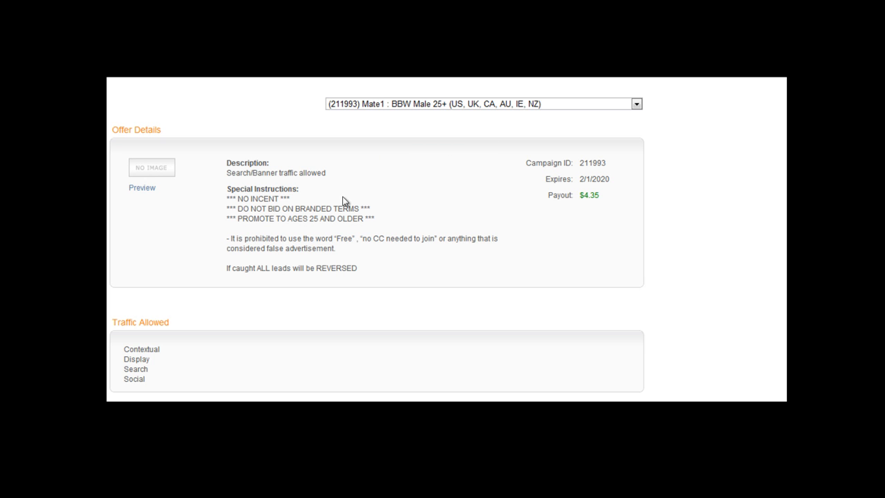
mouse_move(335, 174)
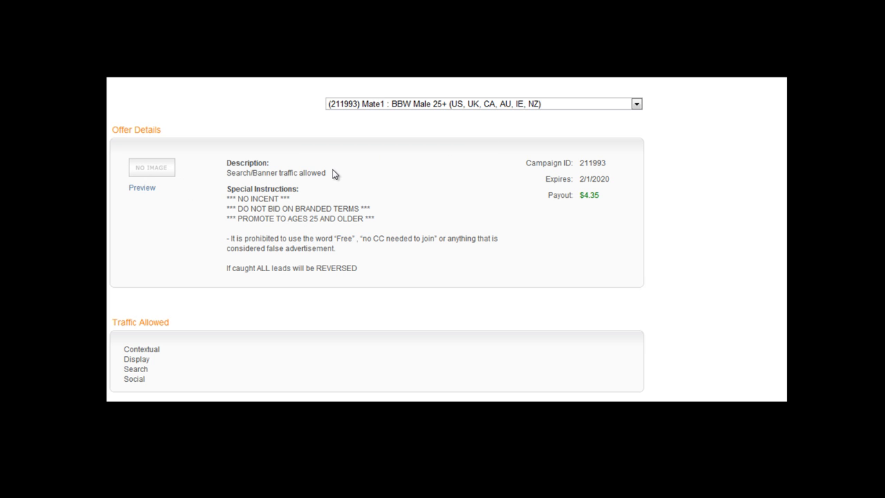
mouse_move(323, 187)
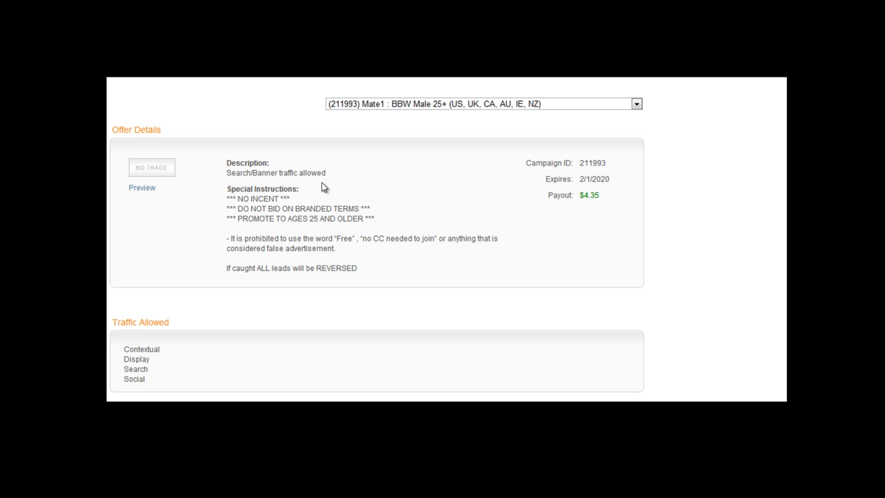
mouse_move(249, 228)
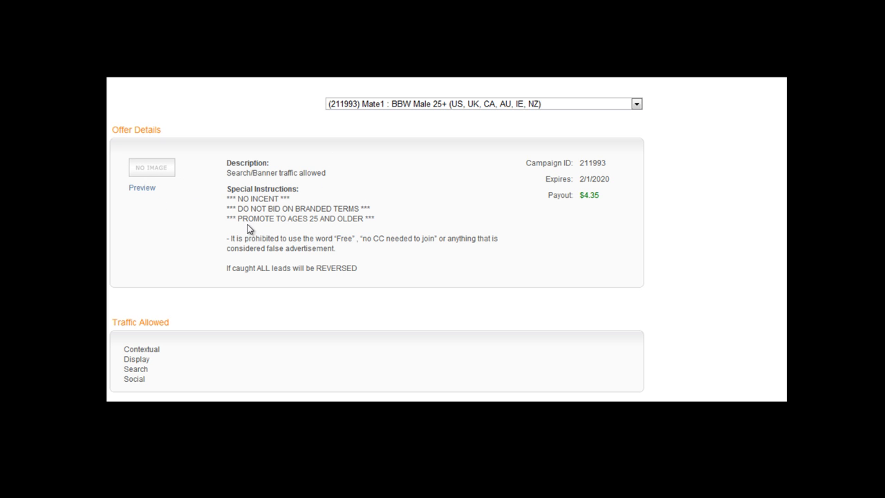
mouse_move(340, 240)
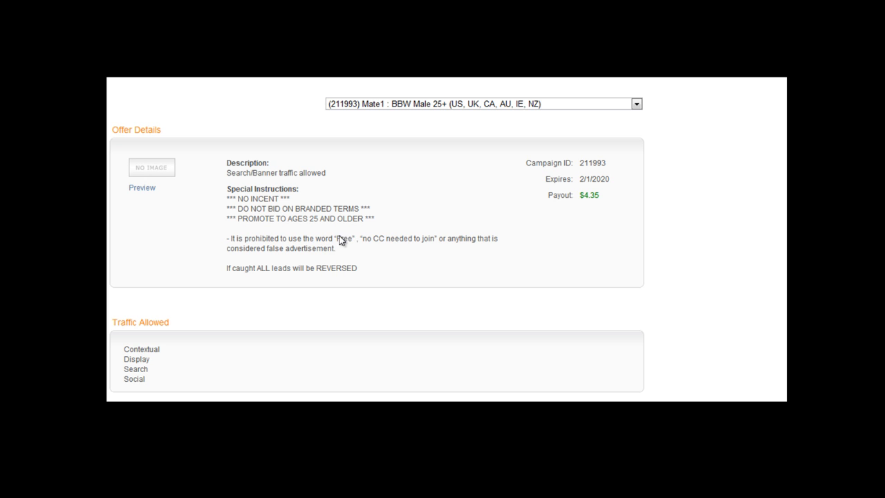
mouse_move(514, 230)
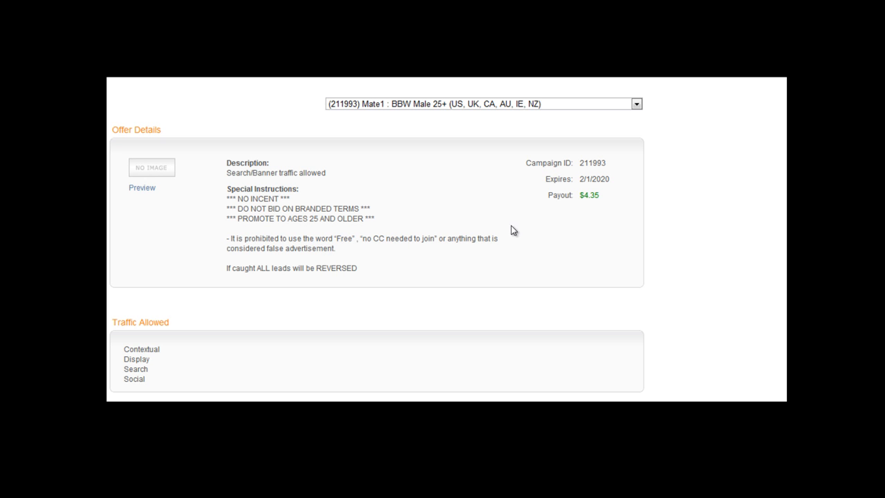
mouse_move(542, 298)
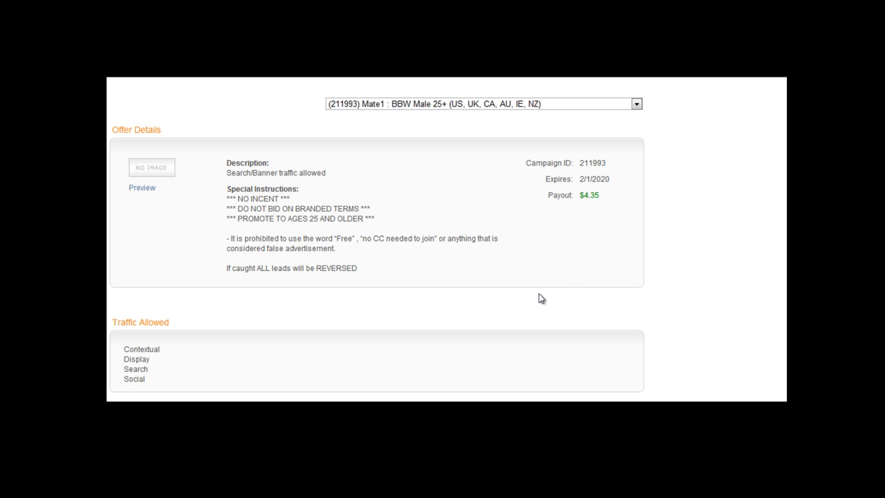
mouse_move(238, 156)
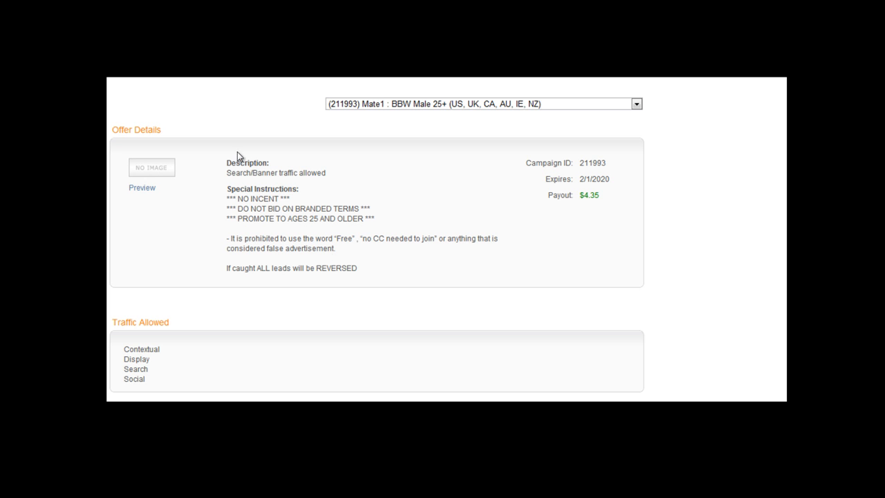
mouse_move(239, 156)
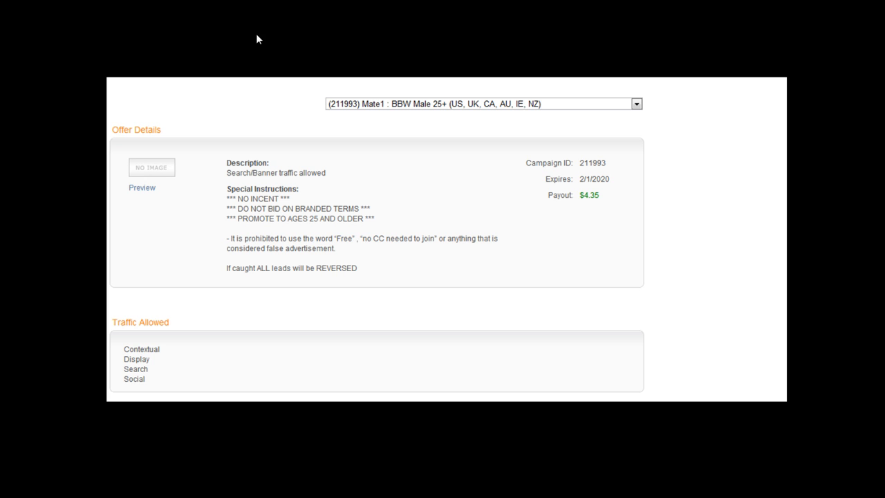
mouse_move(517, 350)
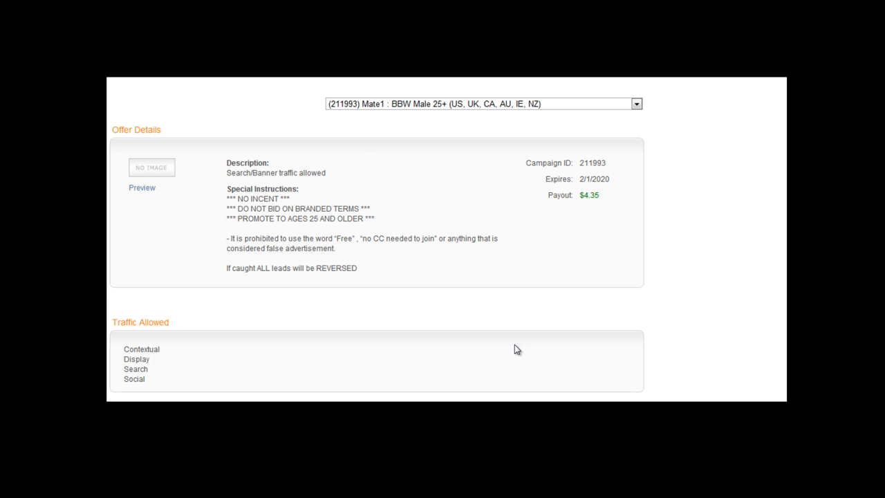
mouse_move(99, 326)
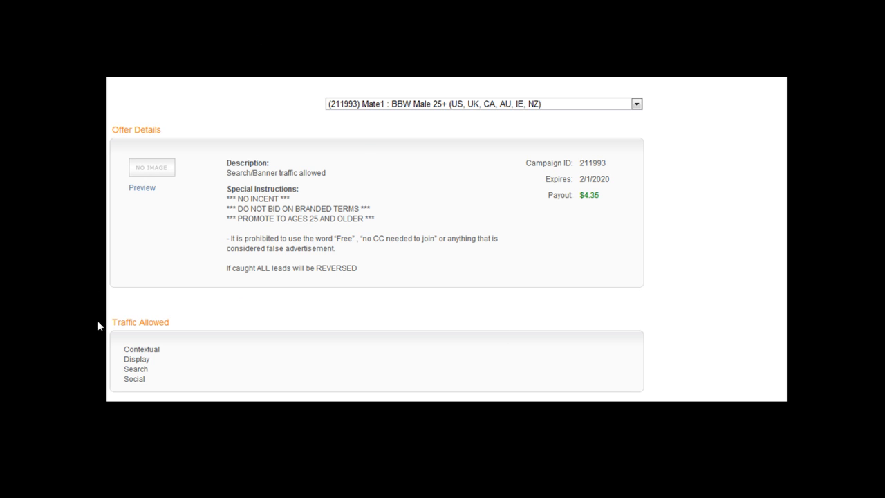
mouse_move(81, 324)
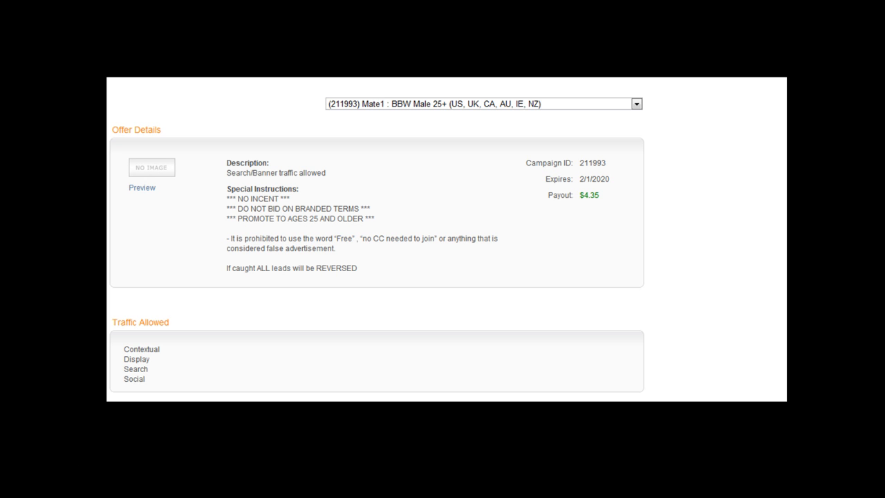
mouse_move(183, 35)
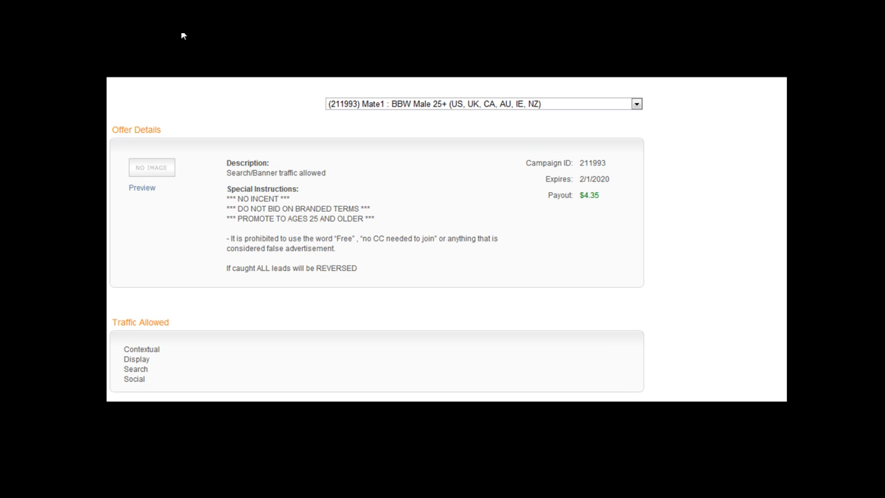
Preview the offer's Mate1 landing page for meeting BBW singles in Fargo
click(142, 188)
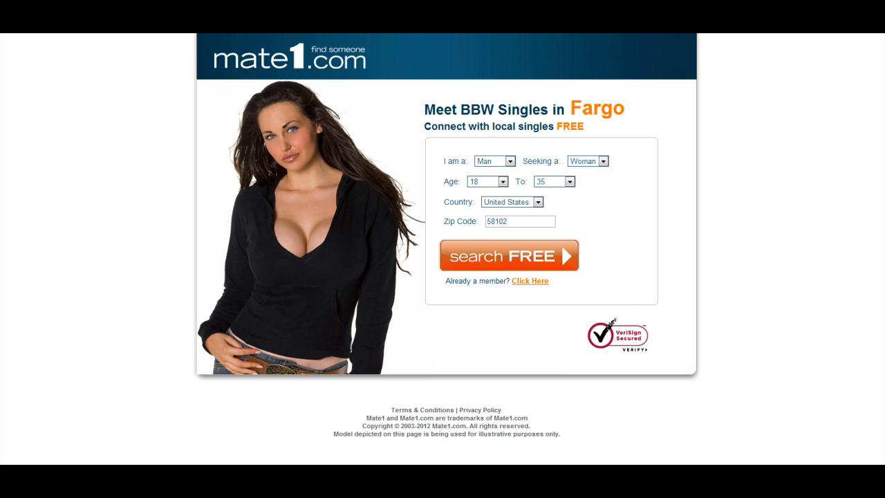
View another Mate1 landing page version, then go to Prosper202's Get Postback/Pixel page
click(509, 255)
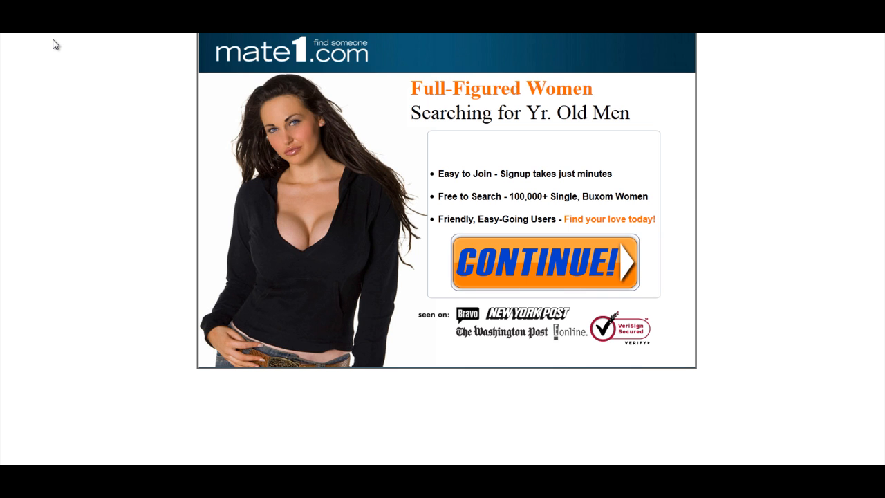
click(544, 262)
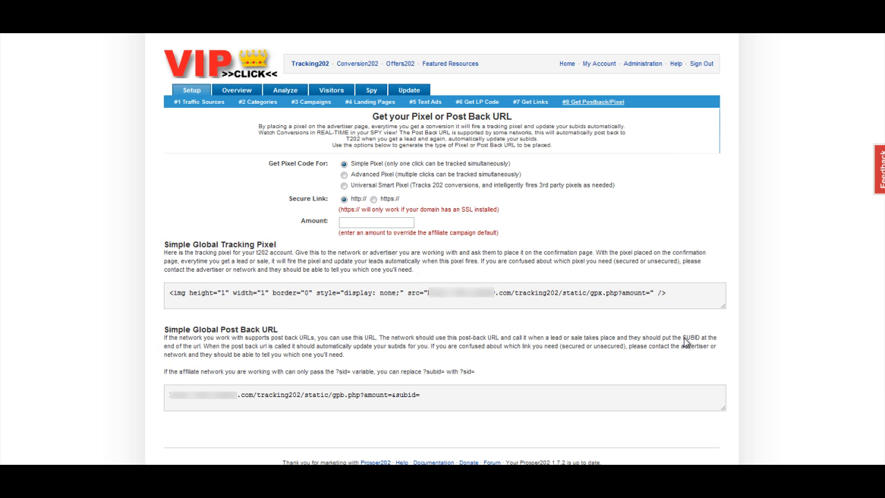
Add the PKM campaign with the pkmtrax CID=211993 URL plus subid placeholder, paying $4.50
click(310, 102)
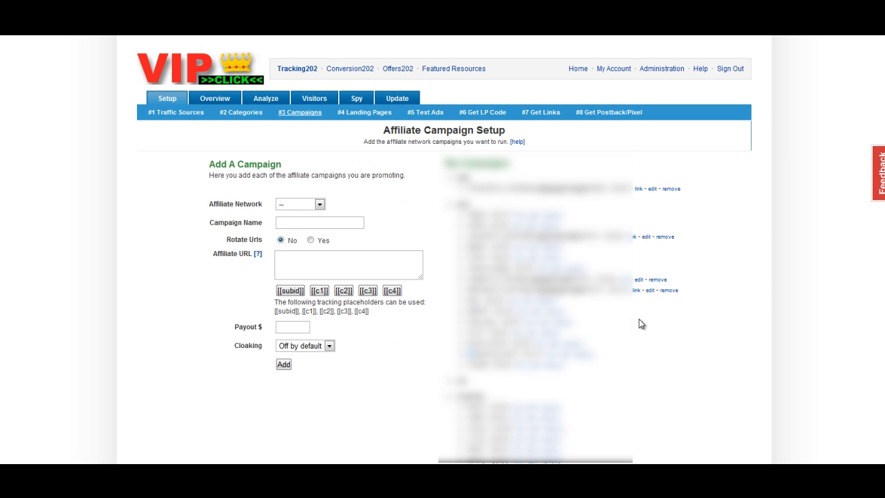
mouse_move(204, 243)
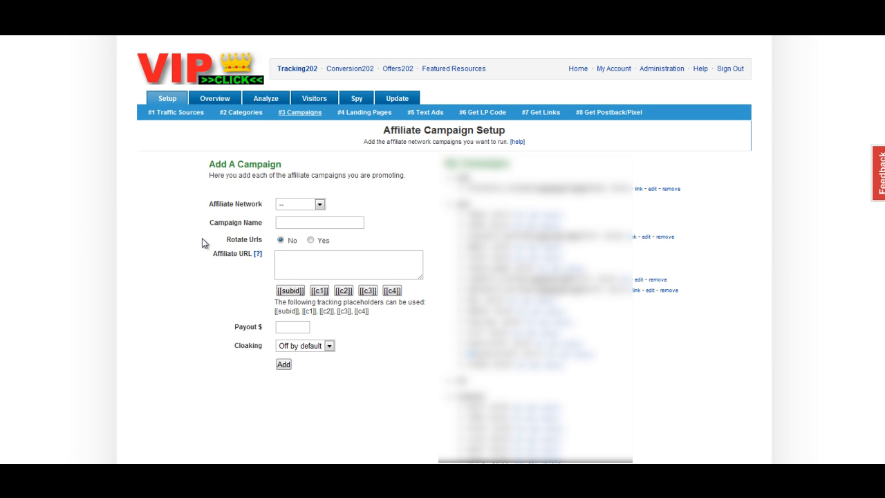
mouse_move(207, 244)
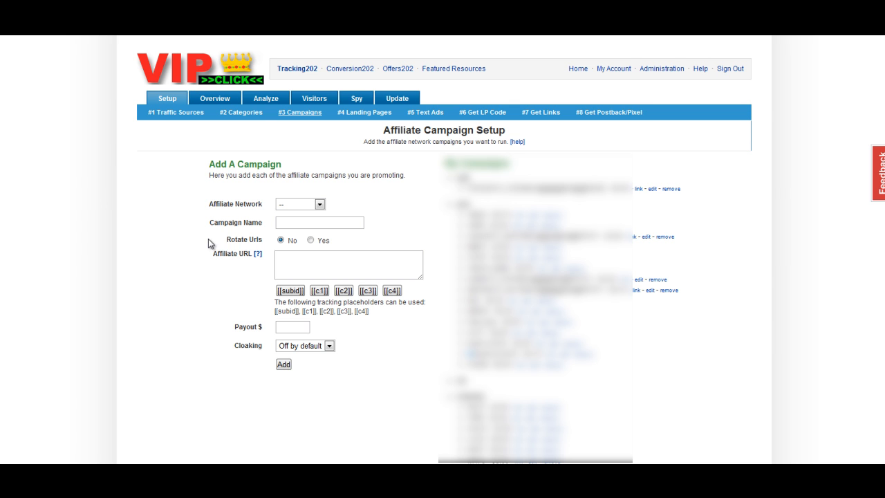
click(319, 222)
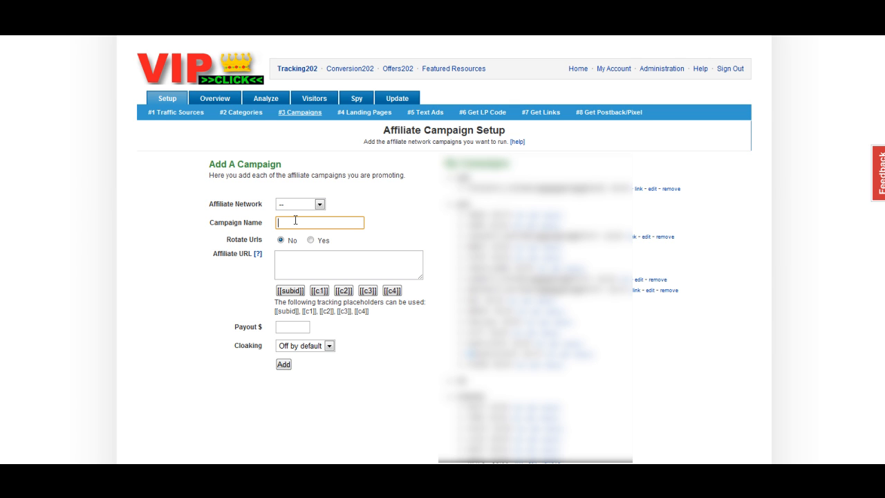
text([AU@@@@00@@06202)
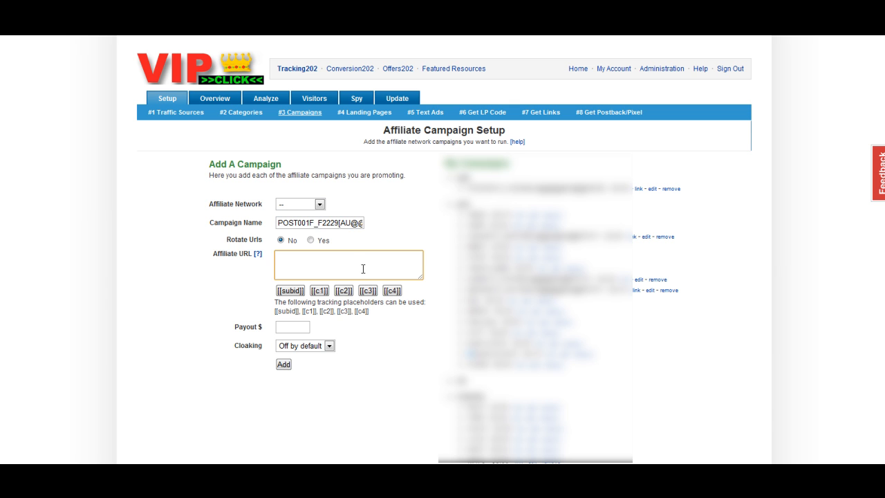
text(rack?CID=211993&AFID=192391&ADID=770584&SID=)
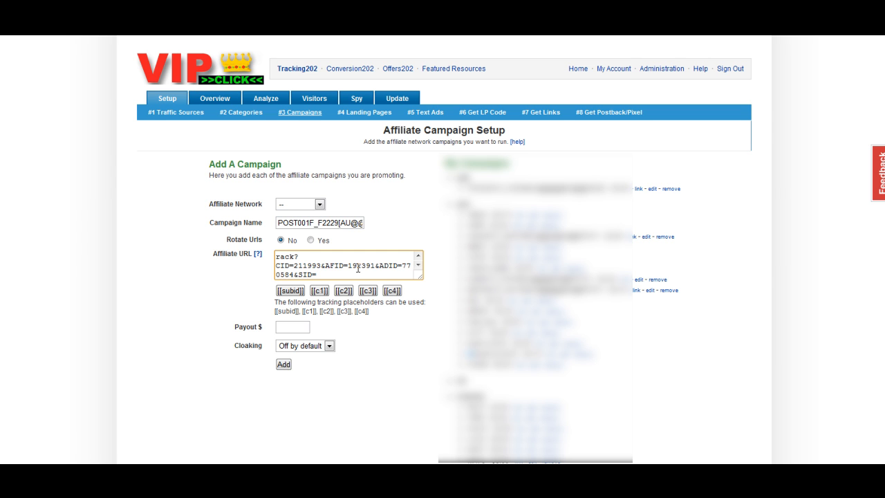
click(290, 289)
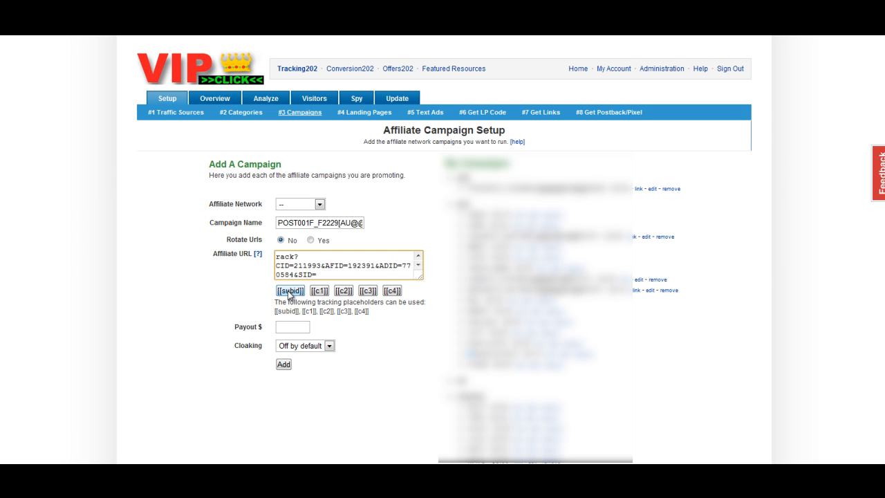
click(290, 290)
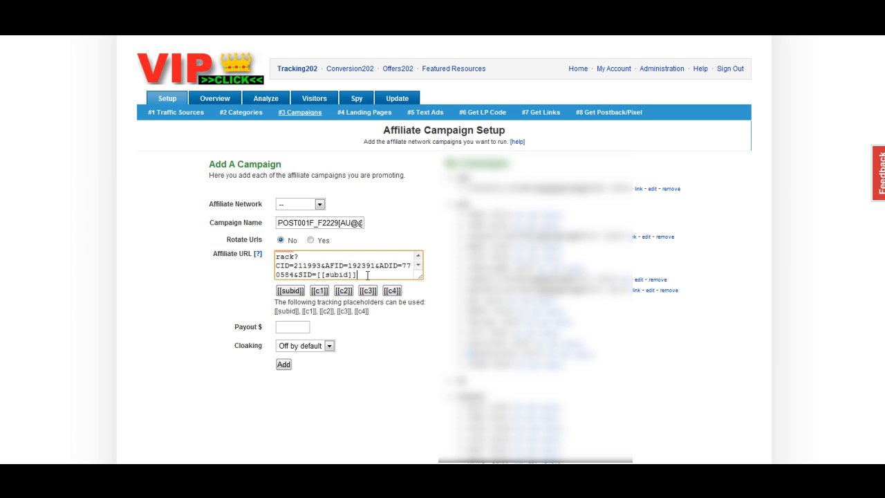
click(292, 327)
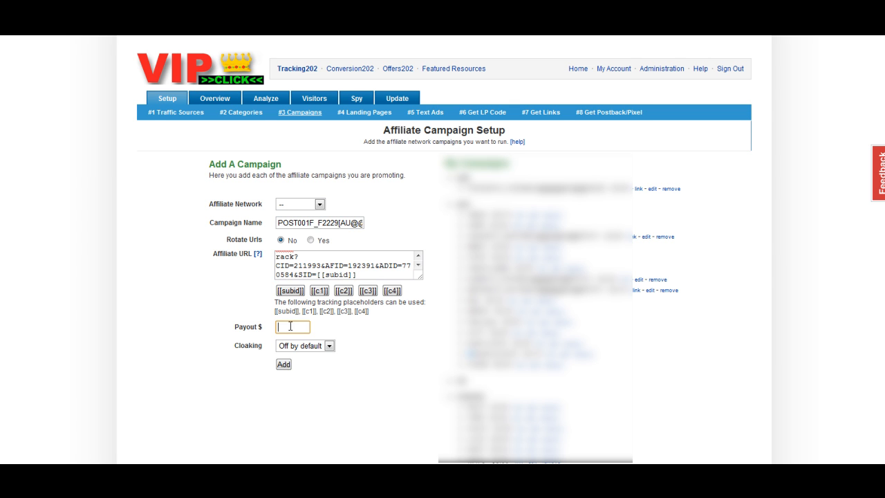
text(4)
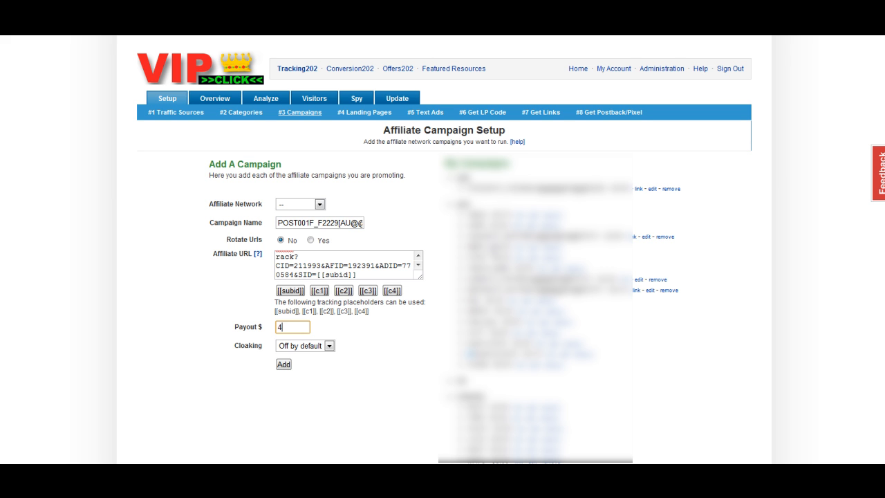
text(50)
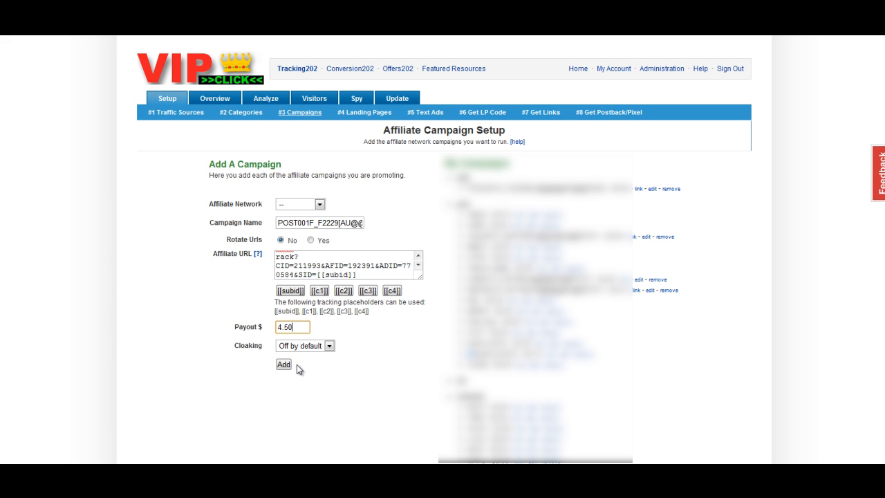
click(283, 365)
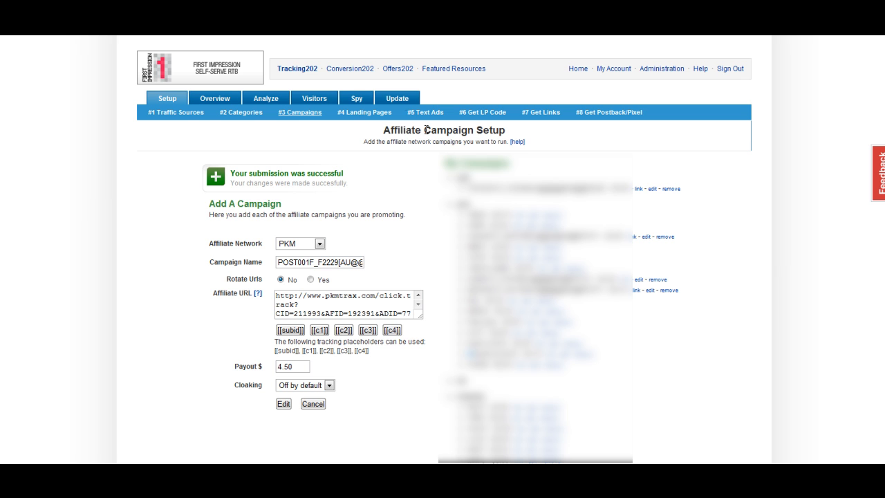
mouse_move(365, 112)
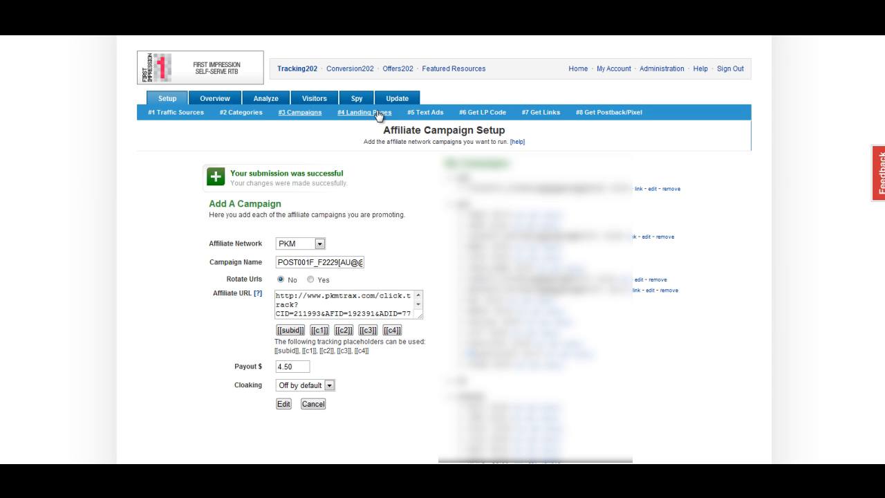
click(364, 112)
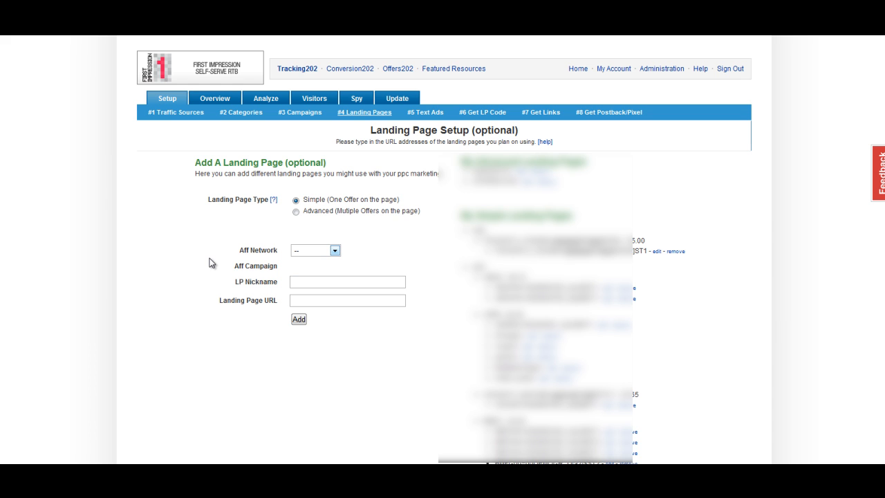
click(336, 250)
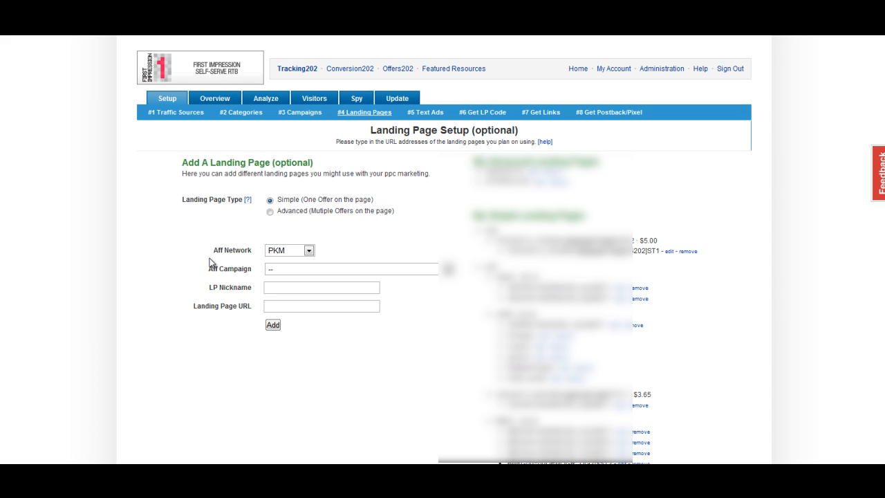
mouse_move(426, 271)
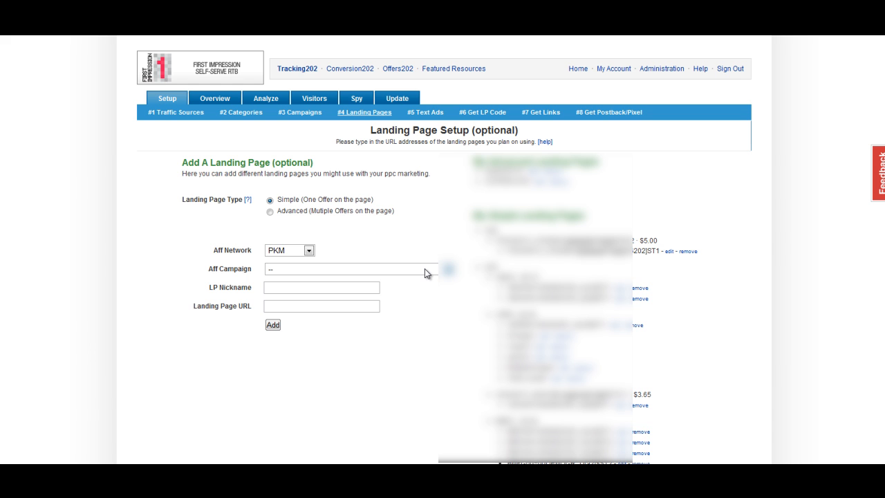
mouse_move(426, 286)
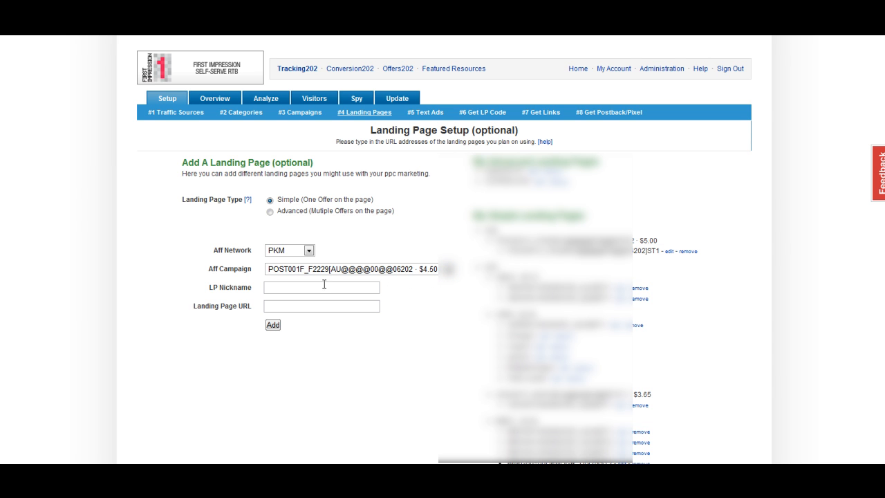
mouse_move(347, 289)
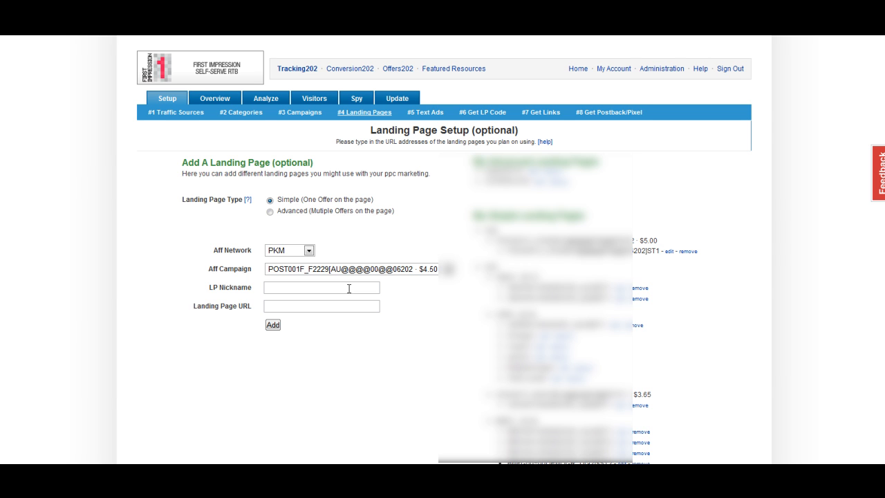
click(321, 287)
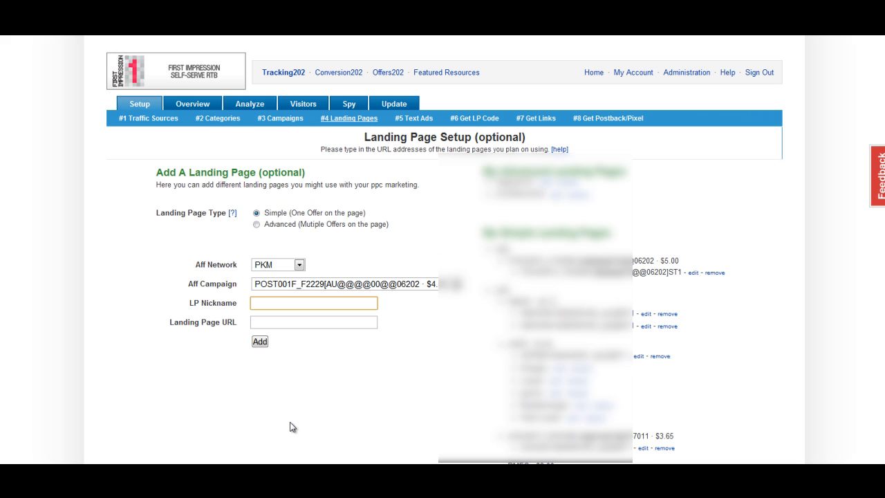
text(BBW)
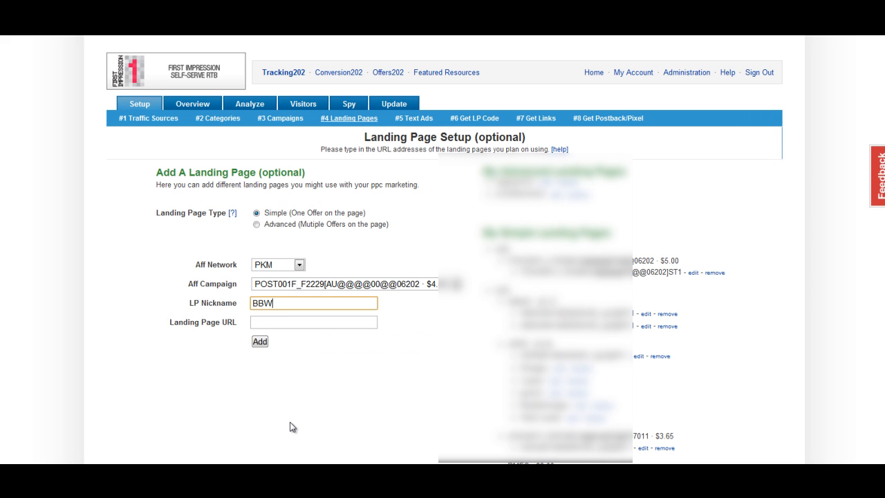
text(_)
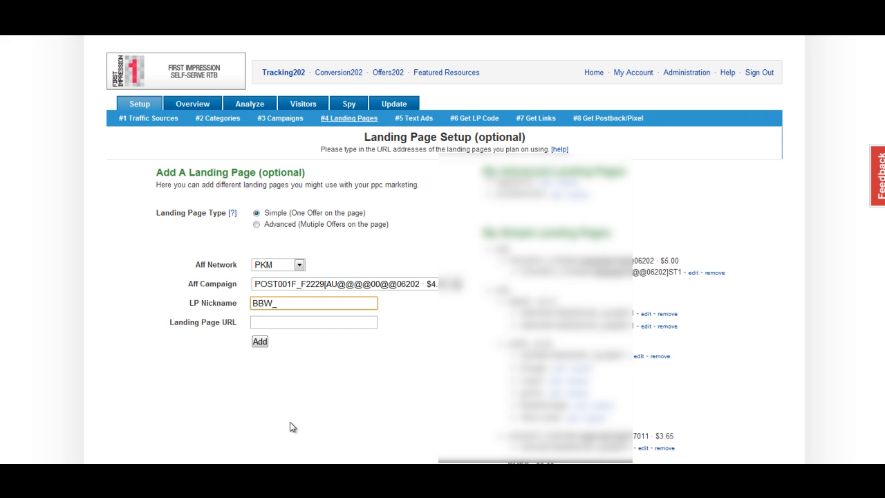
text(06_)
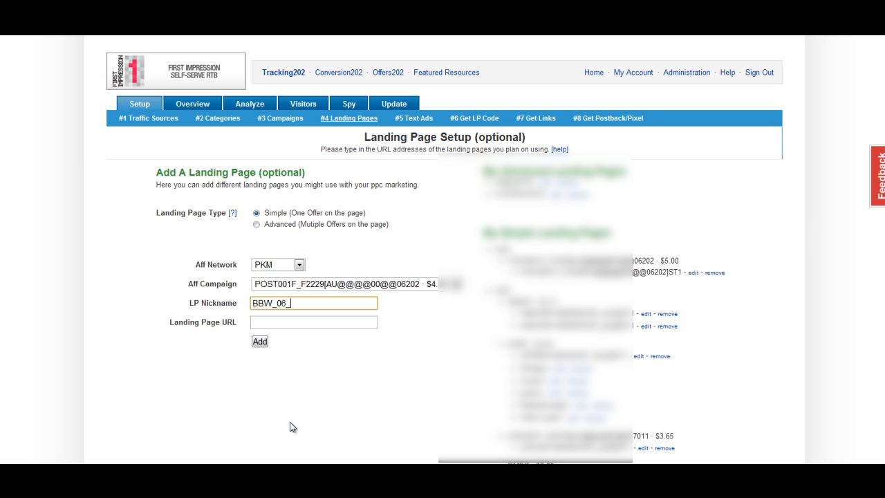
text(21)
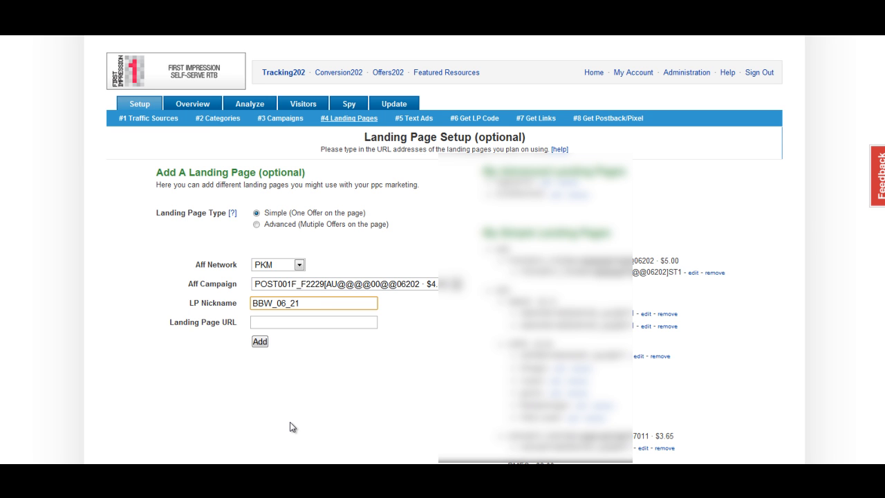
text(_2012)
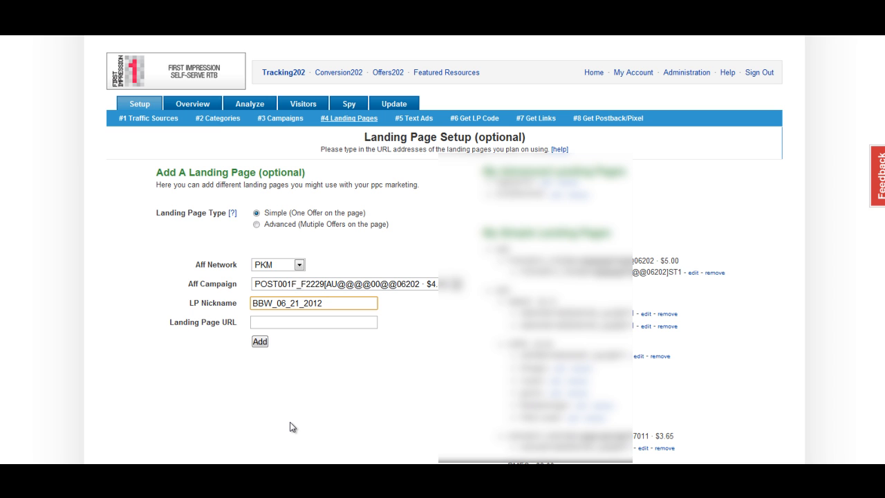
text(mate)
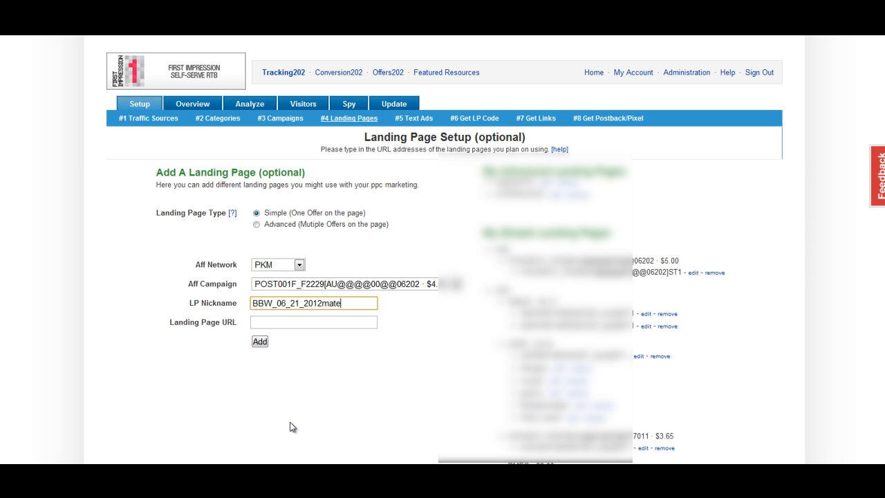
text(1)
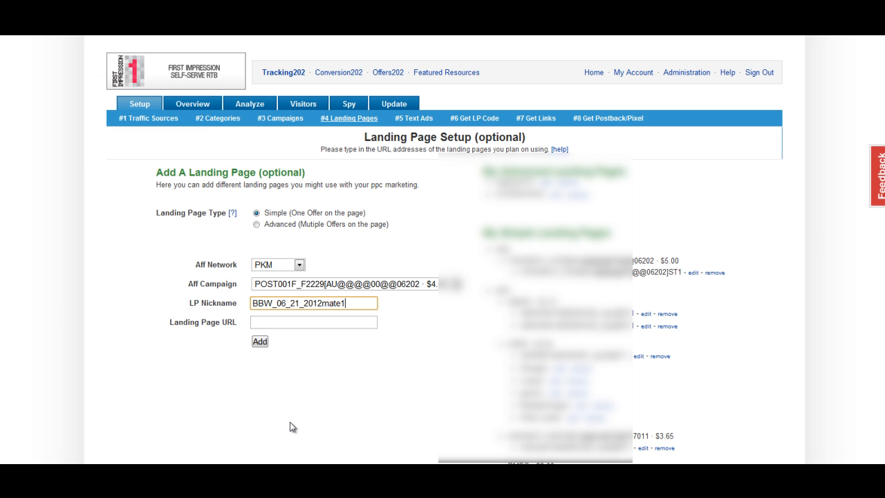
click(314, 323)
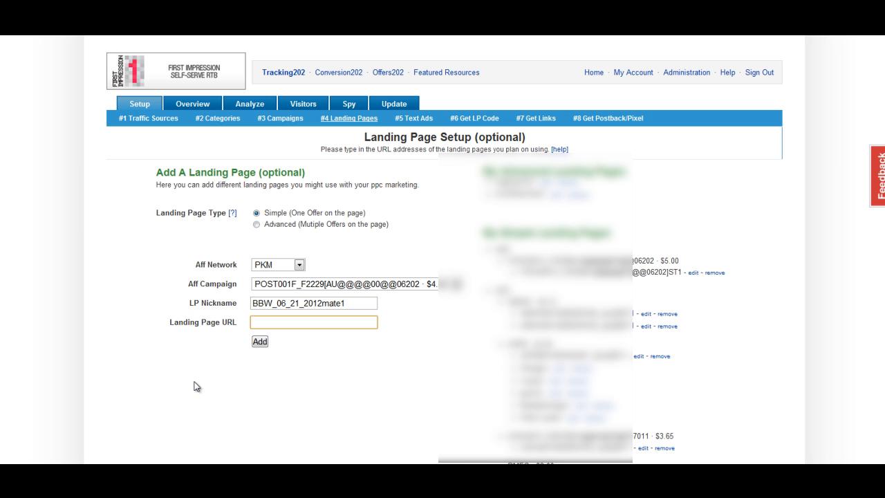
click(313, 322)
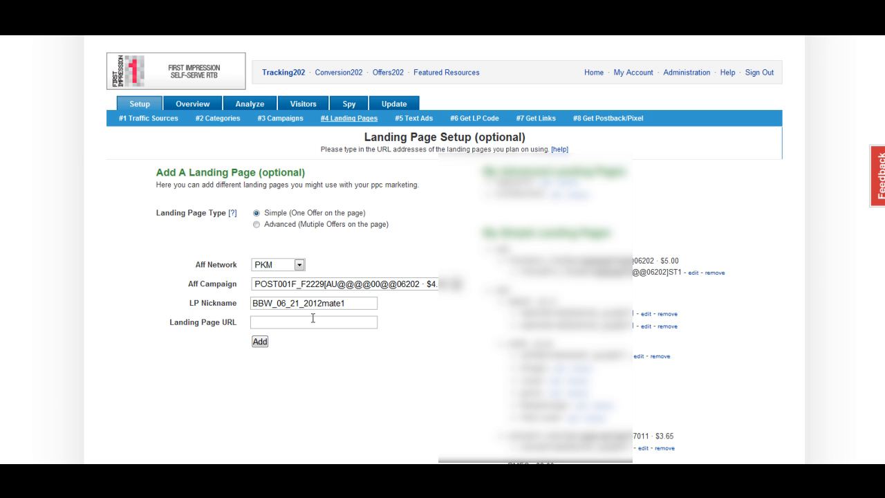
click(313, 322)
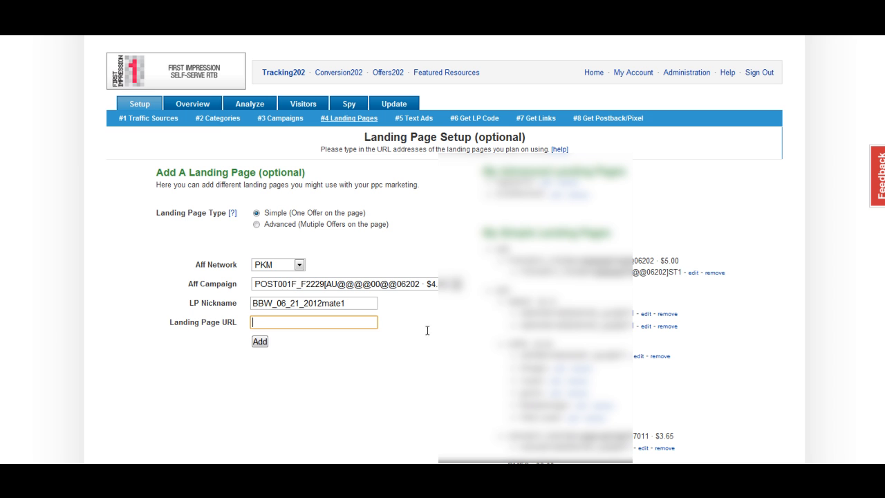
mouse_move(406, 434)
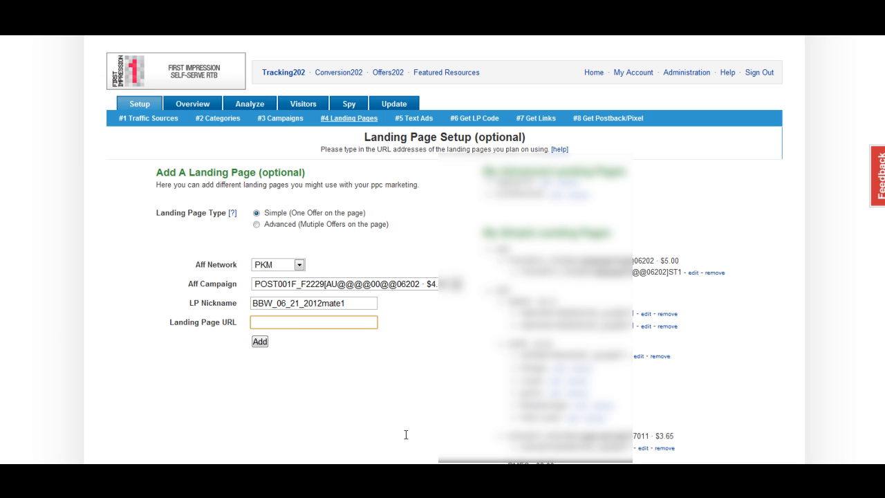
mouse_move(380, 325)
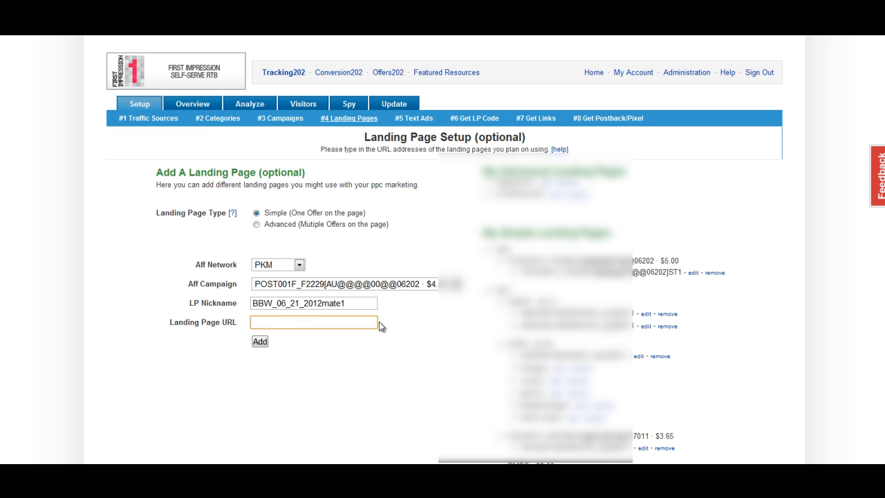
text(http://www.blogpost.com/mate1bt)
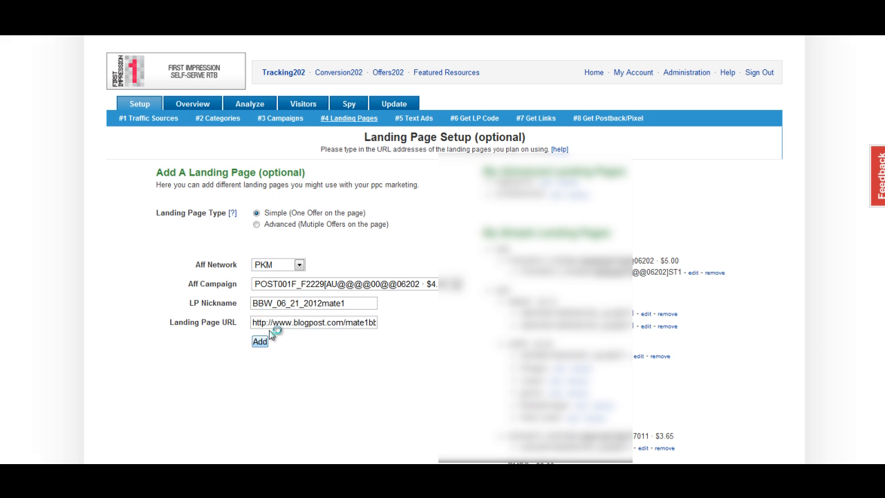
Save the landing page and generate its simple landing page tracking code
click(260, 341)
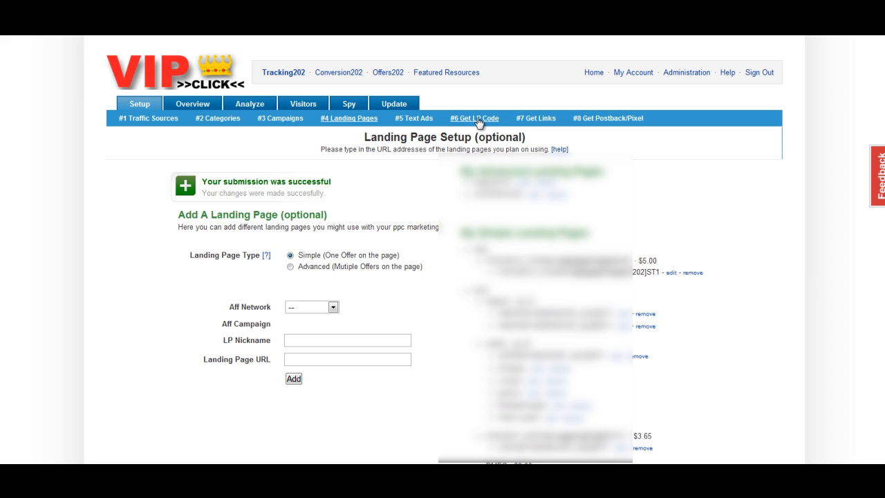
click(474, 118)
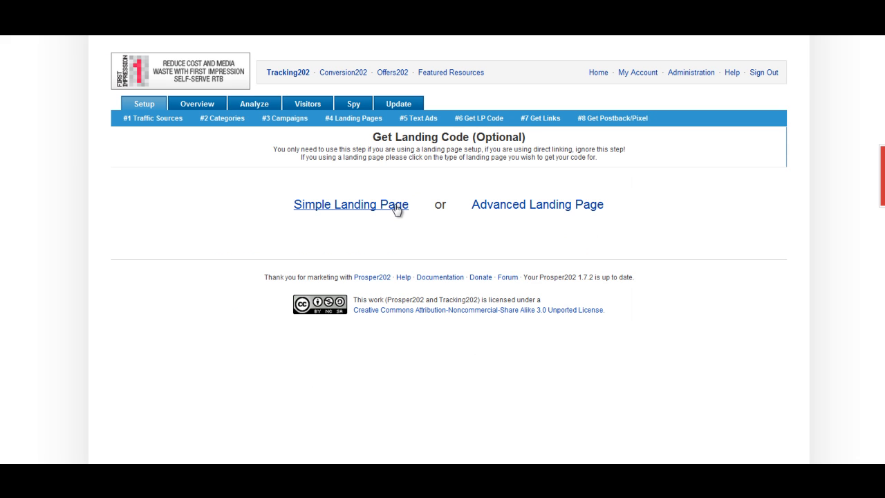
click(351, 204)
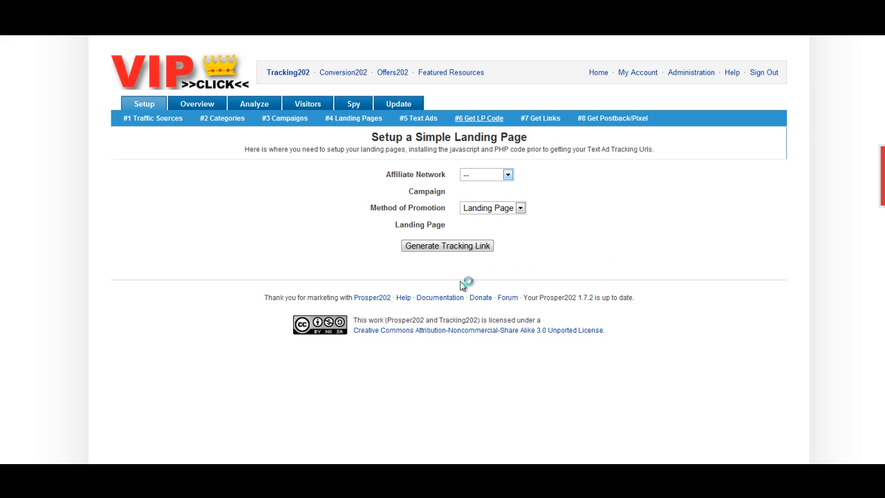
mouse_move(442, 239)
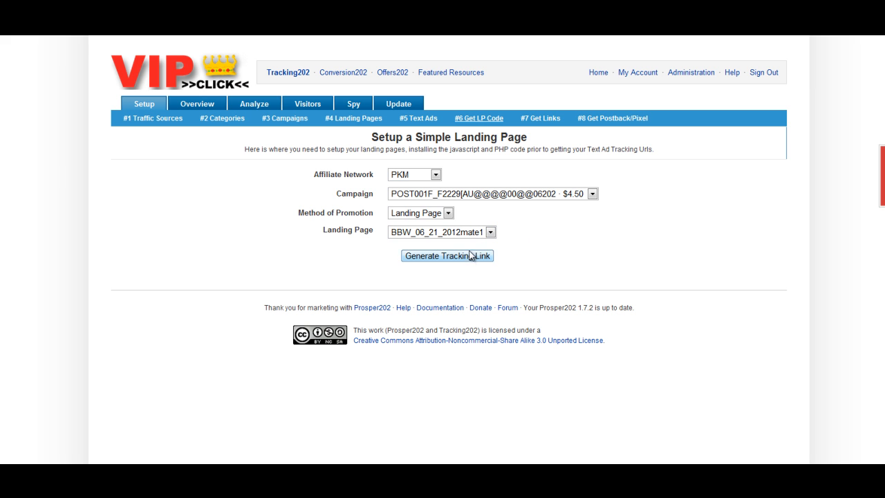
mouse_move(471, 259)
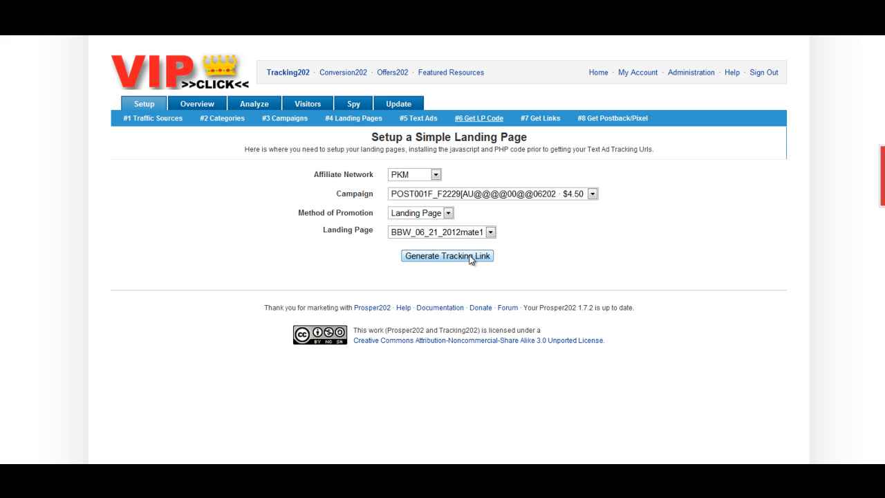
click(447, 256)
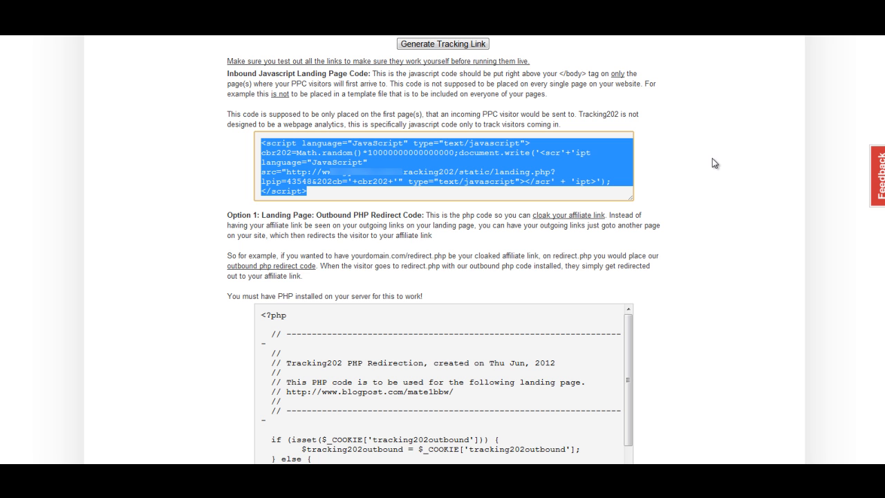
mouse_move(606, 158)
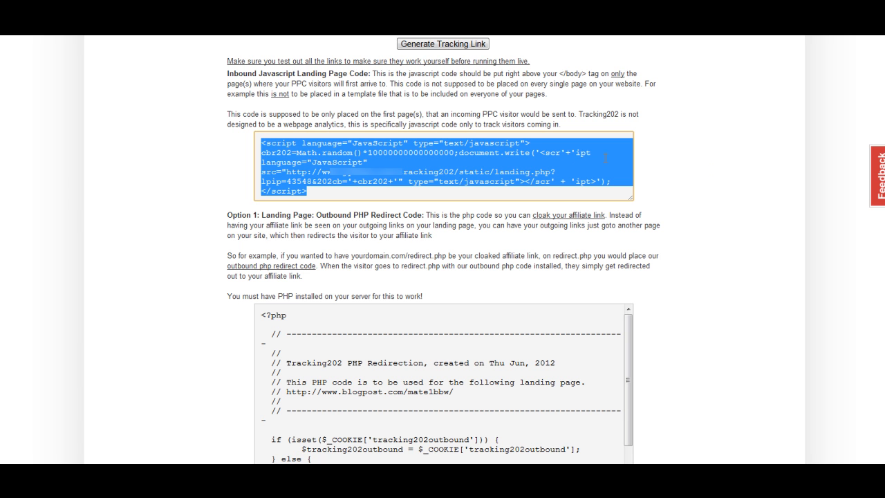
mouse_move(712, 413)
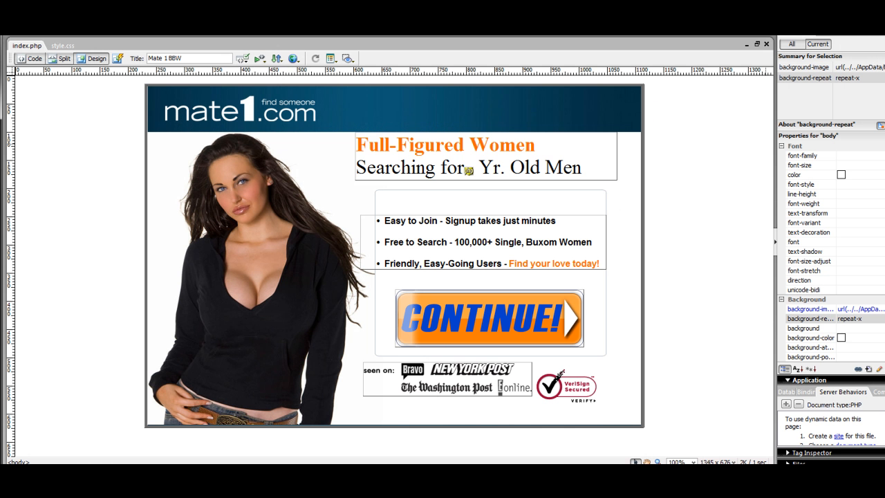
Show index.php in Split view and insert the tracking script before </body>
click(471, 232)
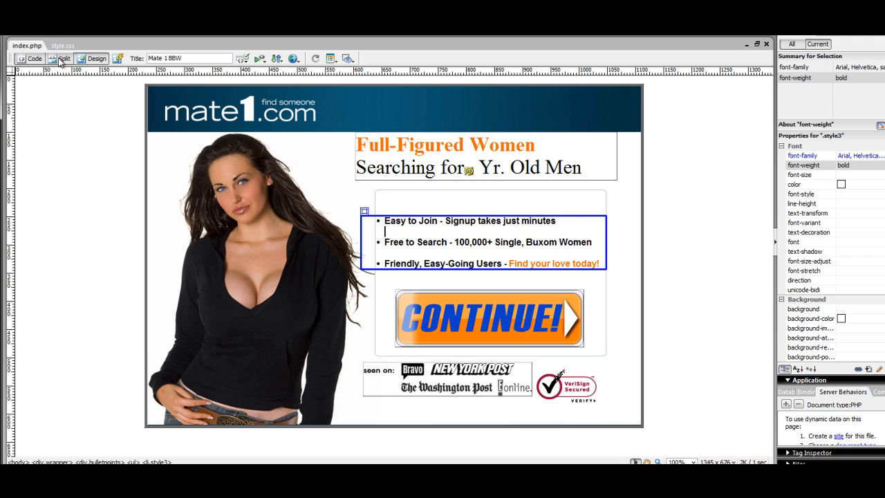
click(62, 58)
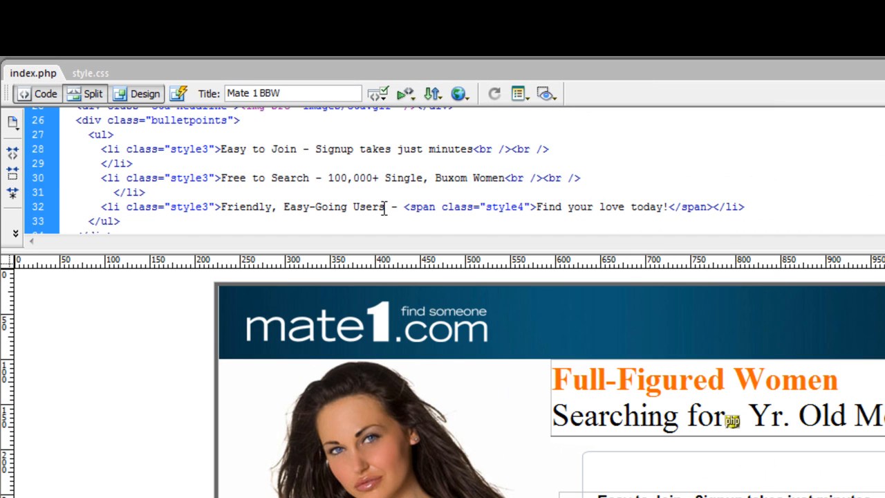
scroll(down, 3)
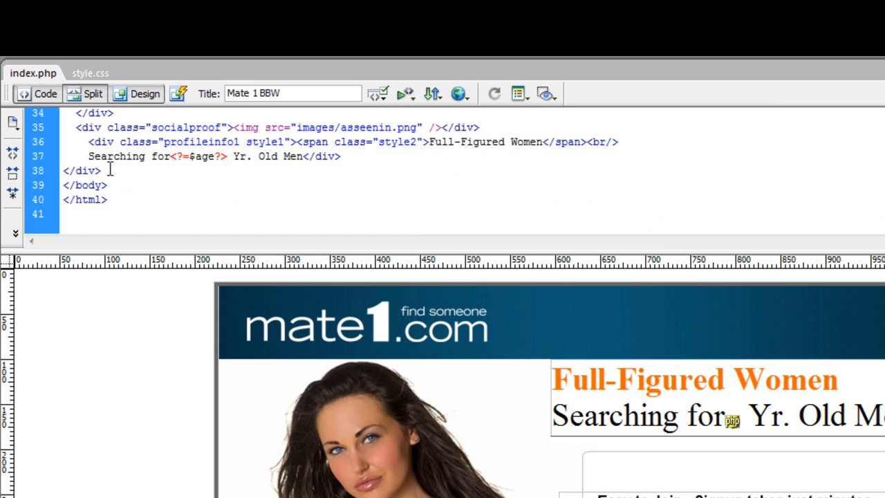
key(Return)
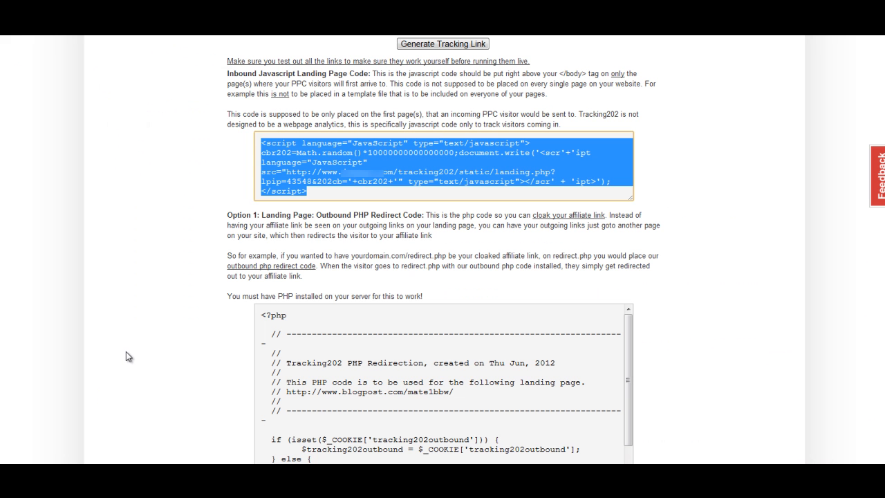
Scroll down to the Option 1 outbound PHP redirect code box
scroll(down, 3)
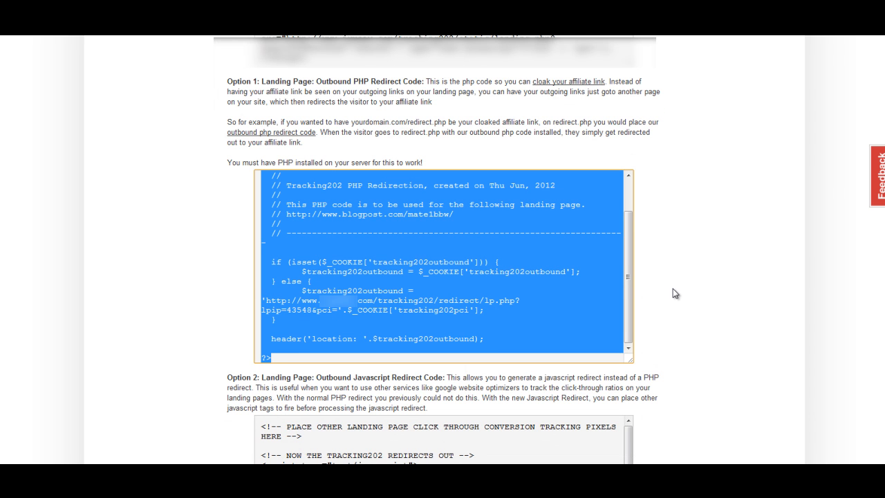
mouse_move(660, 299)
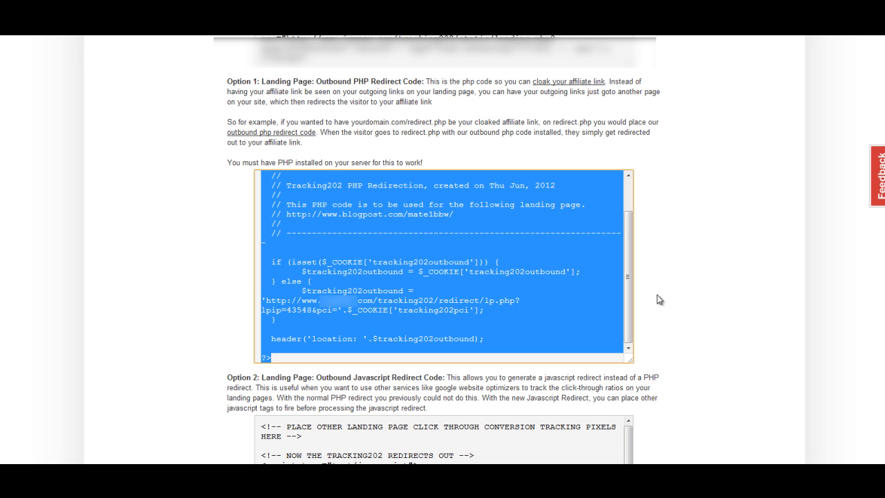
mouse_move(793, 268)
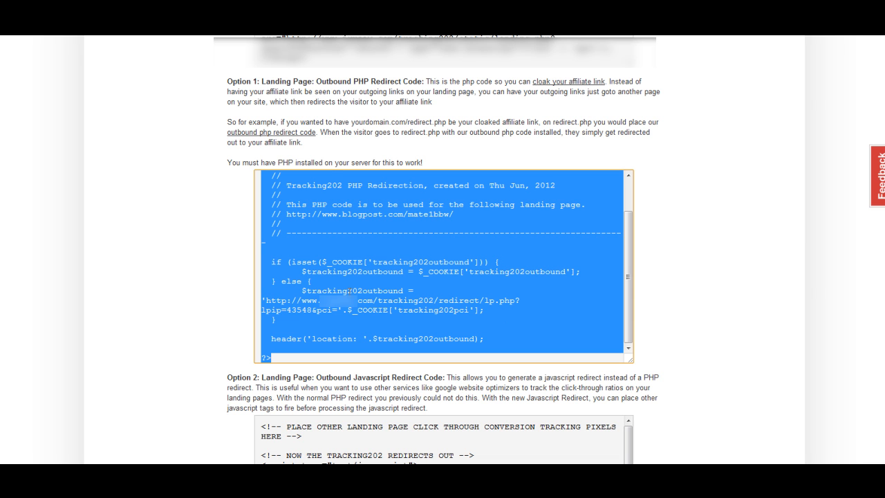
mouse_move(689, 291)
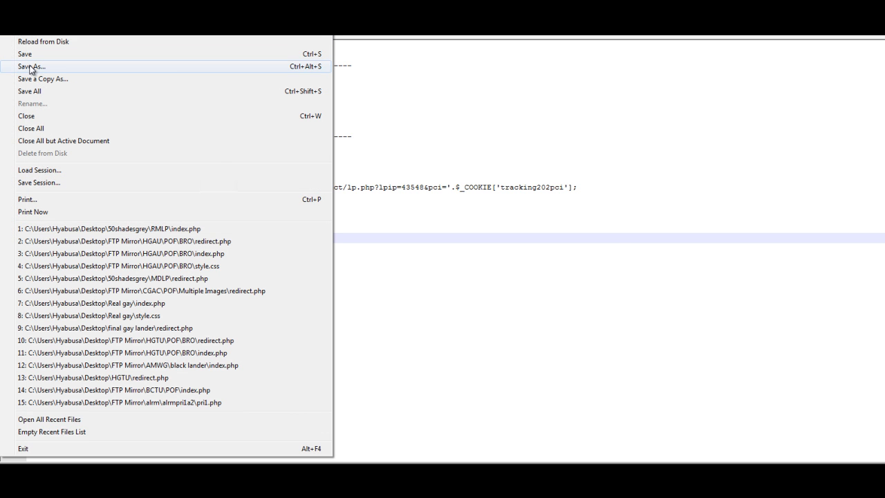
Save the pasted redirect code as a new file named redirect.php
click(31, 65)
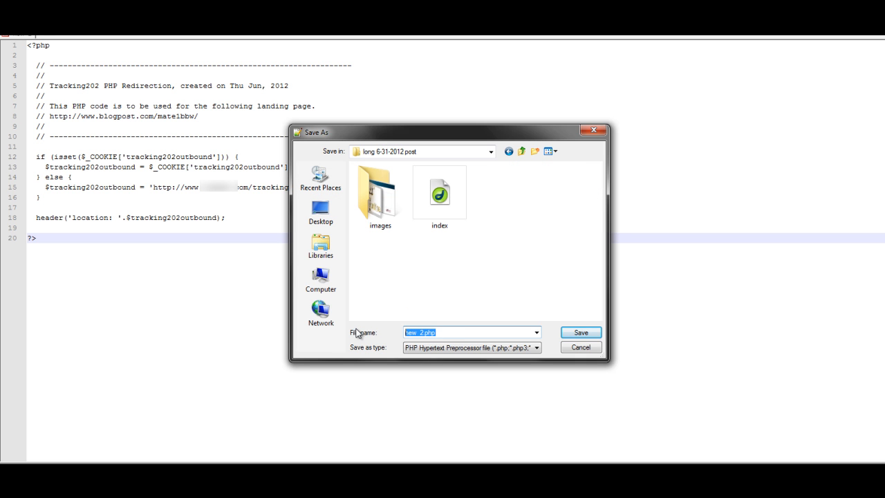
text(redirect.)
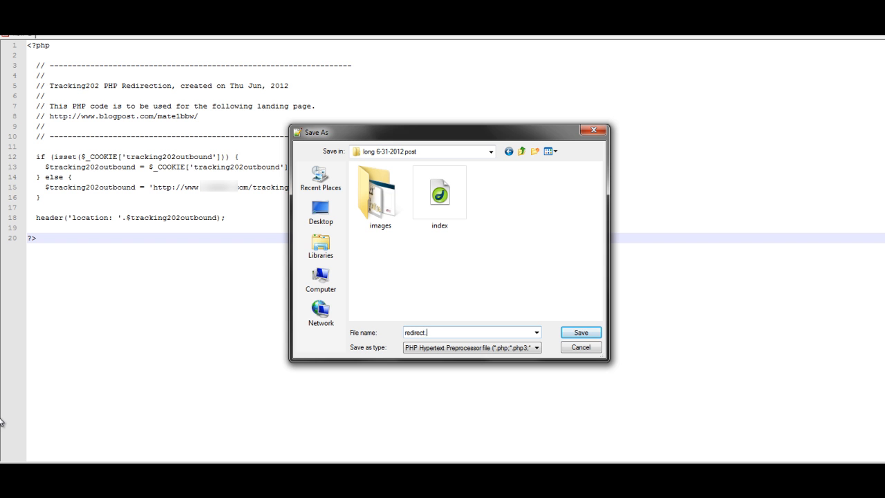
text(php)
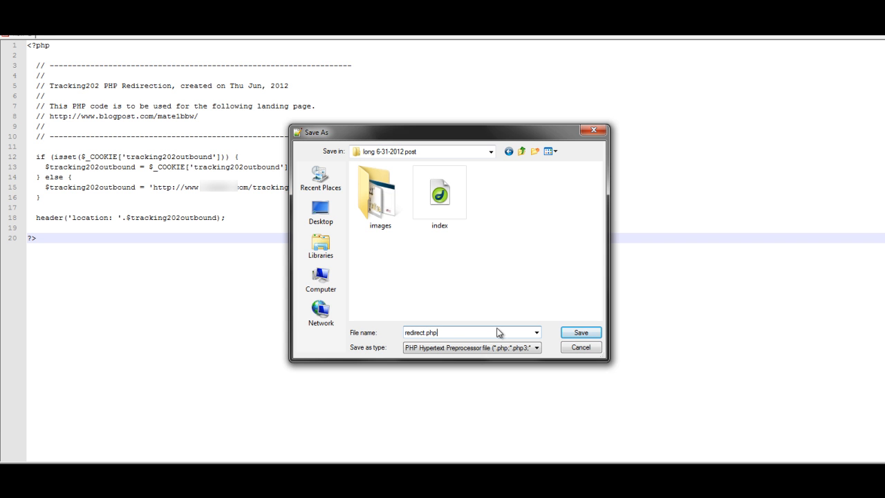
click(580, 333)
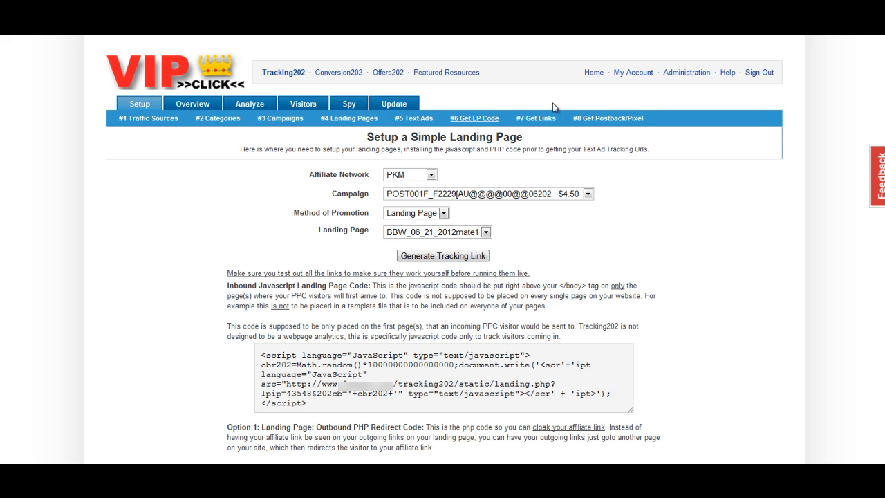
mouse_move(536, 118)
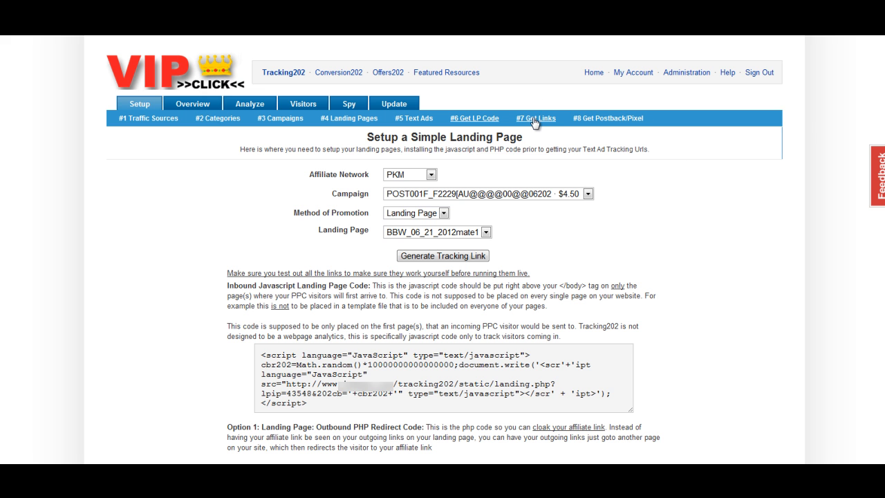
Generate a POF link with Max CPC 0.05 and c1–c3 set to {age:}, {gender:}, {state:}
click(535, 117)
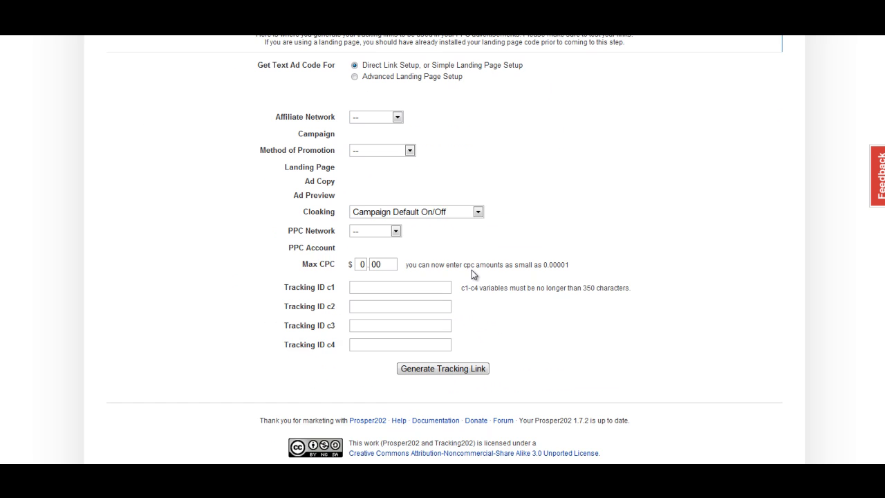
scroll(up, 3)
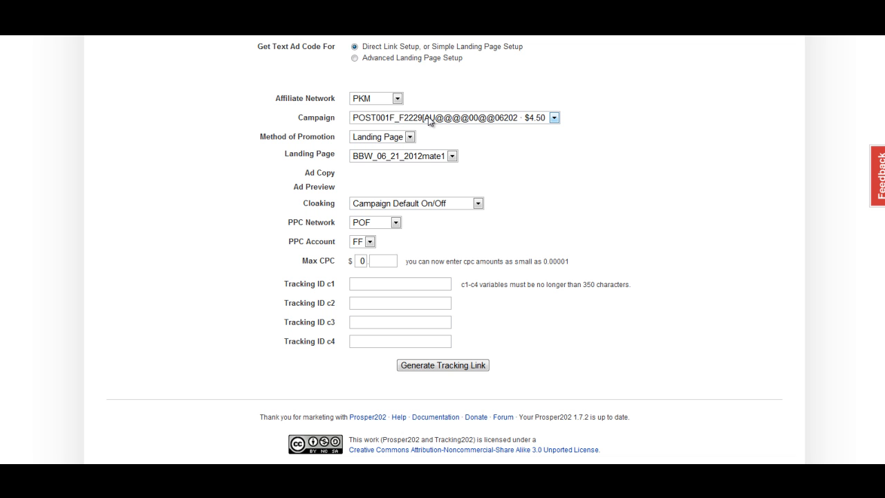
mouse_move(407, 73)
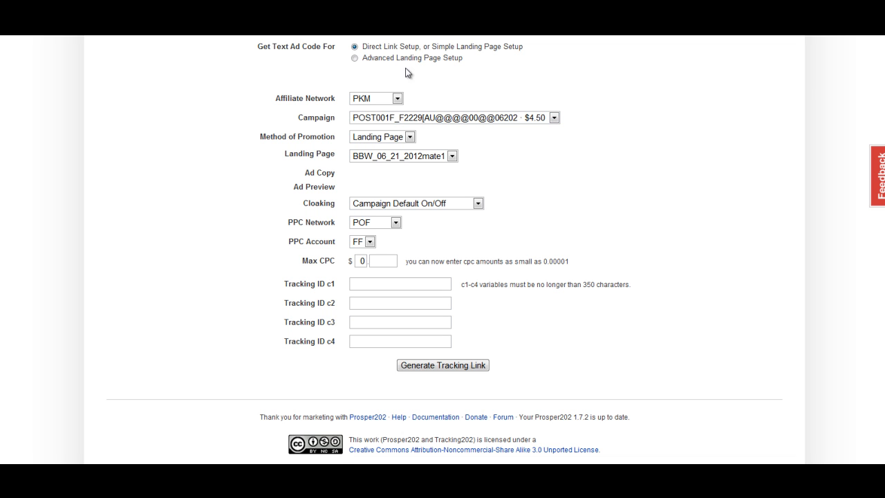
mouse_move(361, 44)
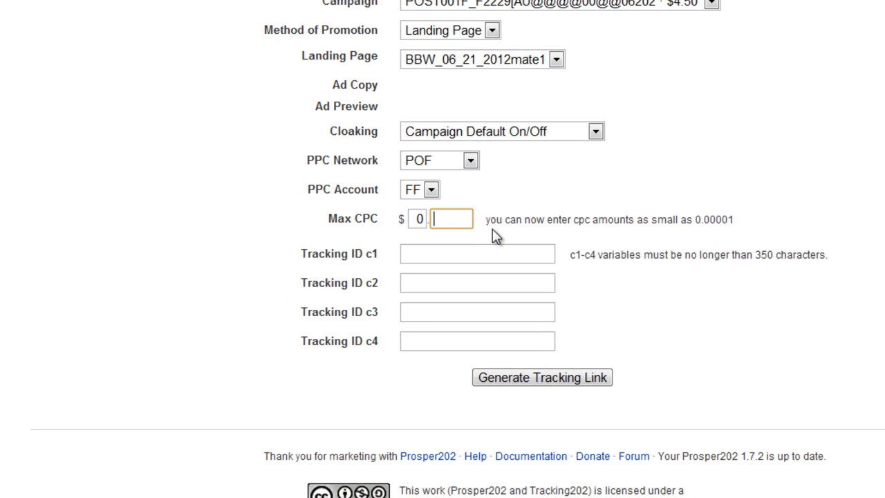
text(05)
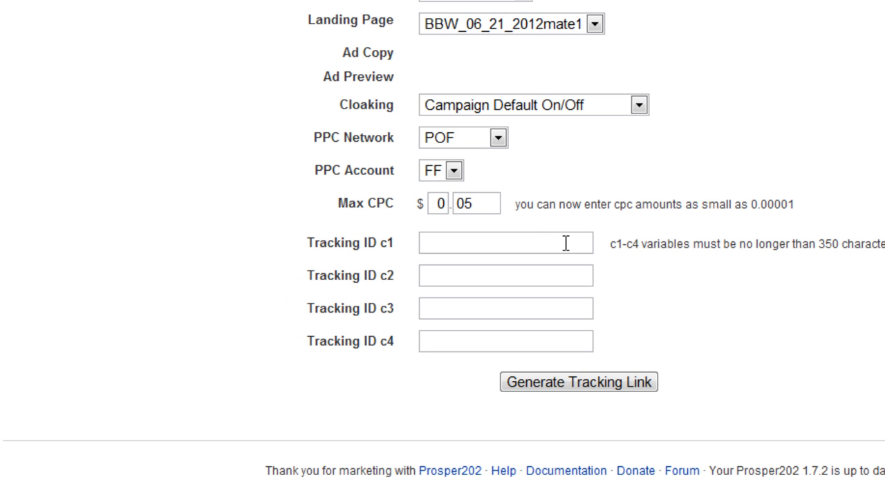
click(505, 242)
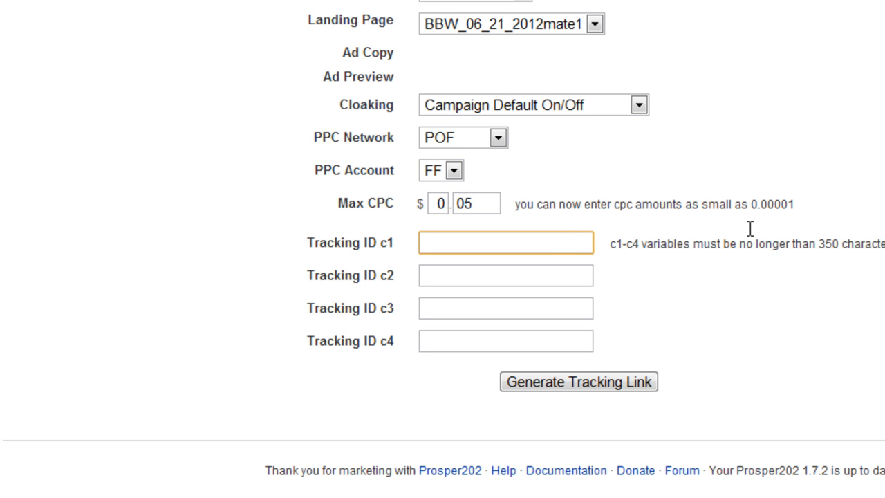
text({age:)
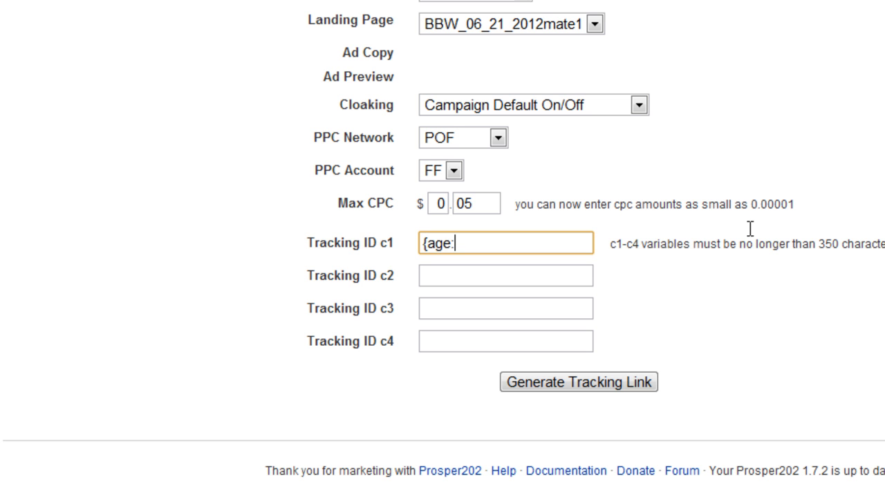
text({gen)
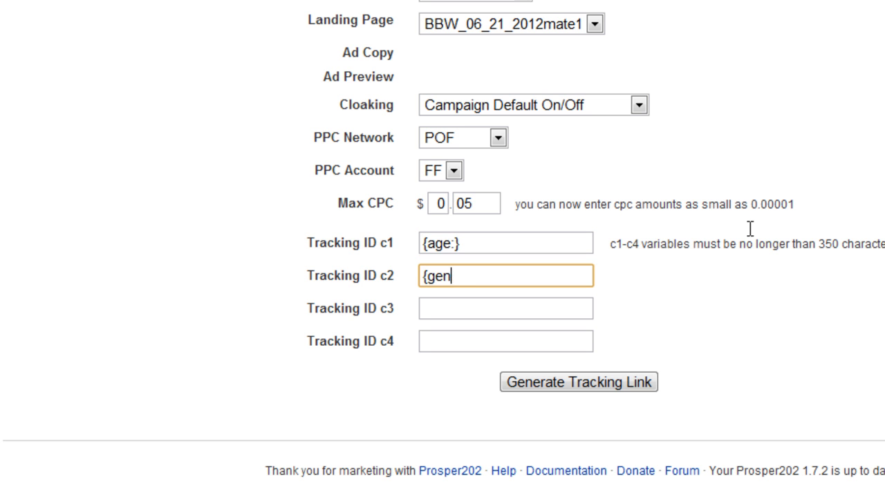
text(der:)
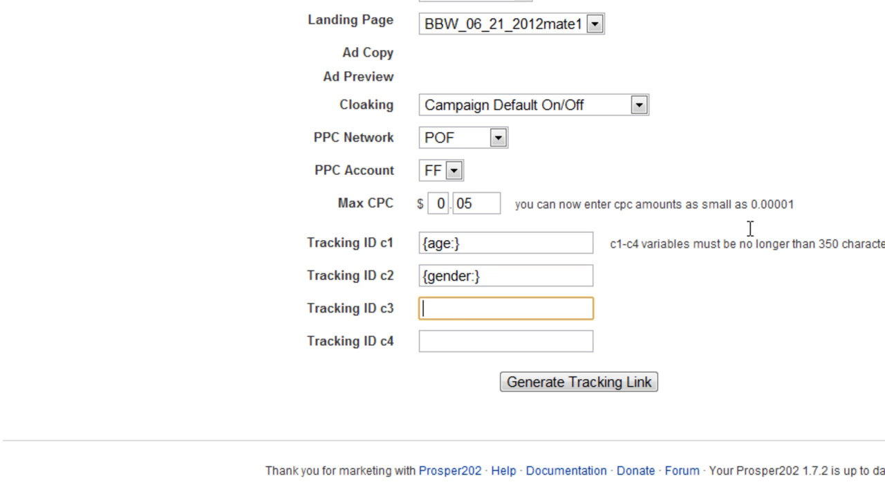
text({state)
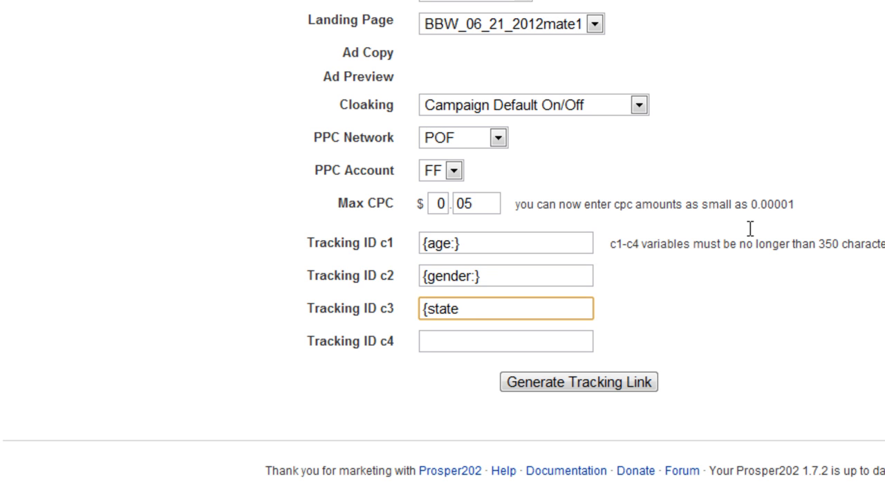
text(:})
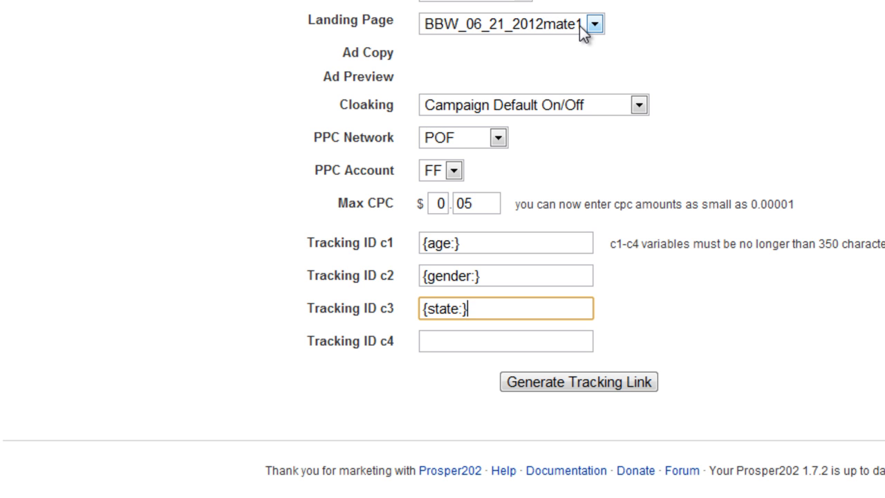
mouse_move(553, 40)
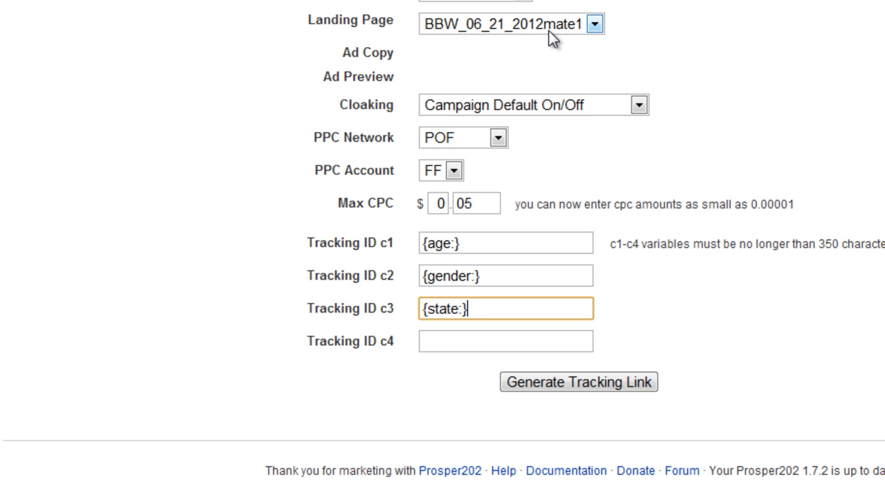
mouse_move(541, 38)
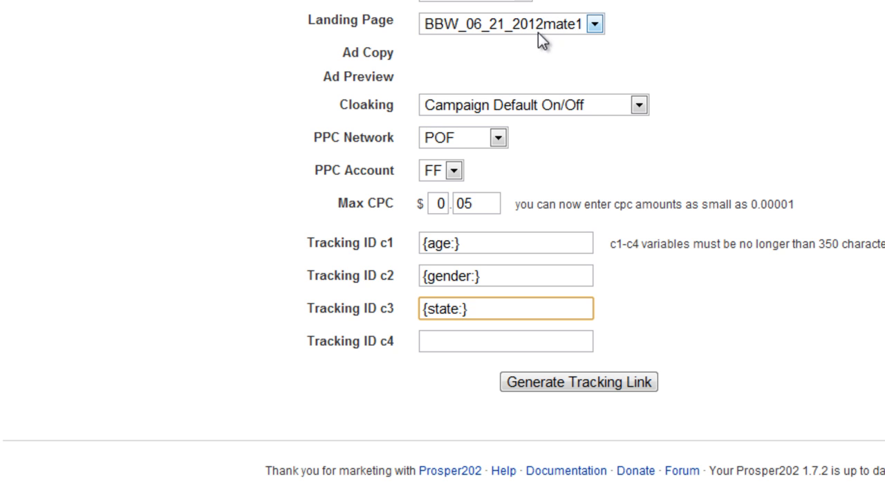
mouse_move(732, 409)
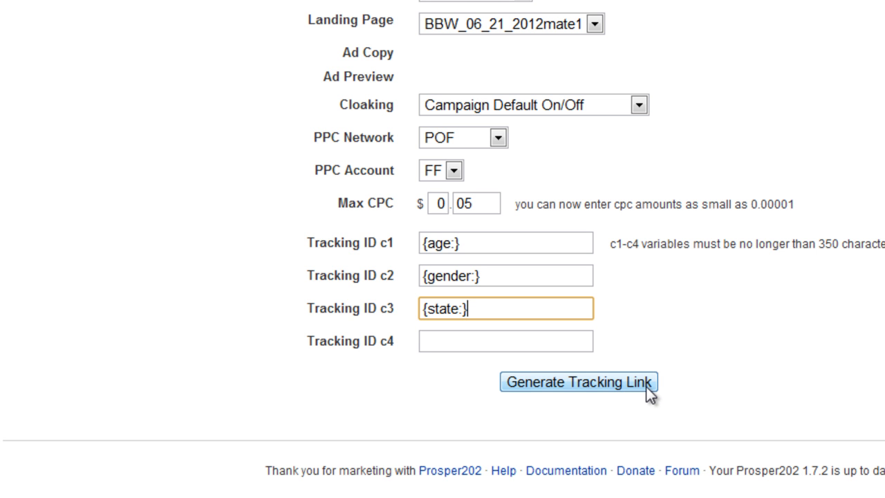
click(578, 382)
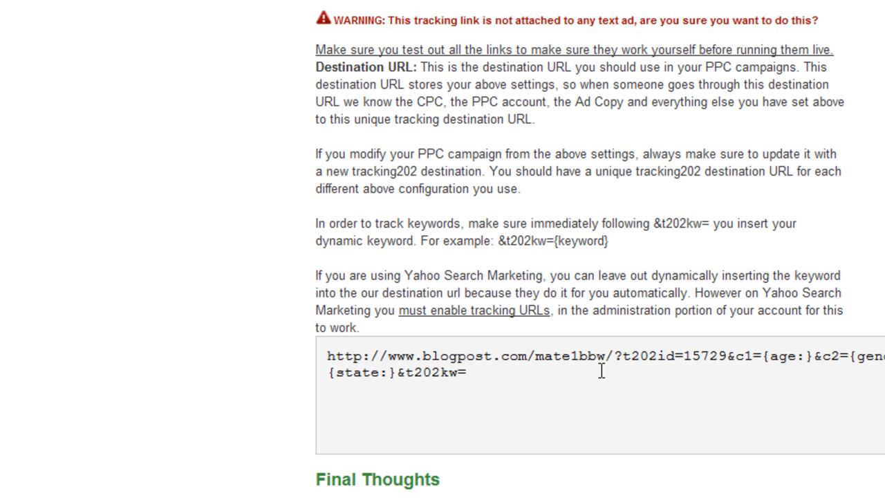
mouse_move(541, 351)
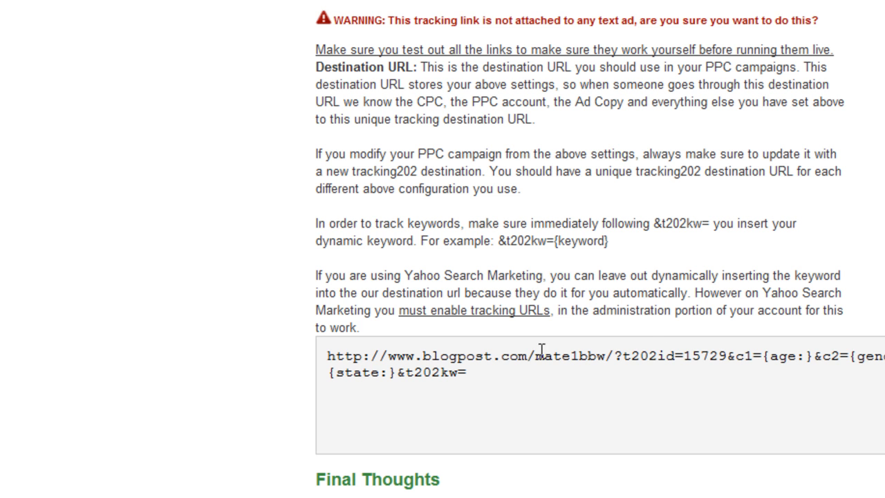
Select the whole destination URL with its age, gender, state and t202kw parameters
triple_click(539, 357)
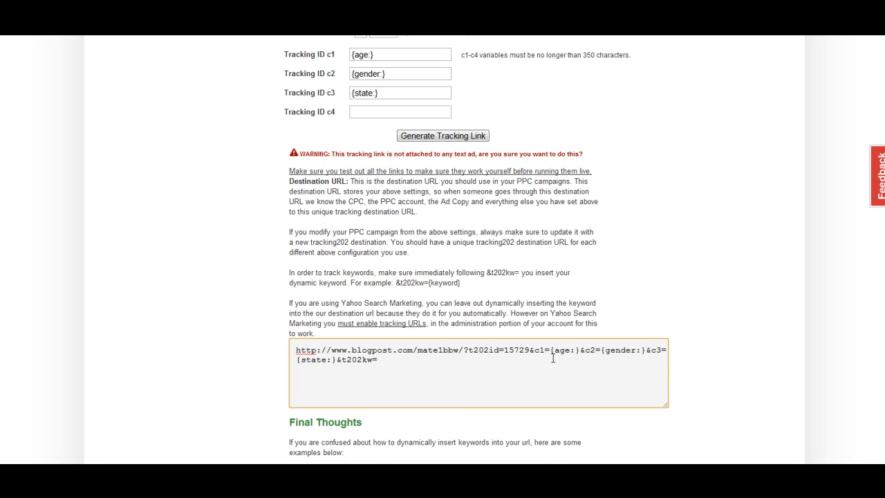
mouse_move(721, 195)
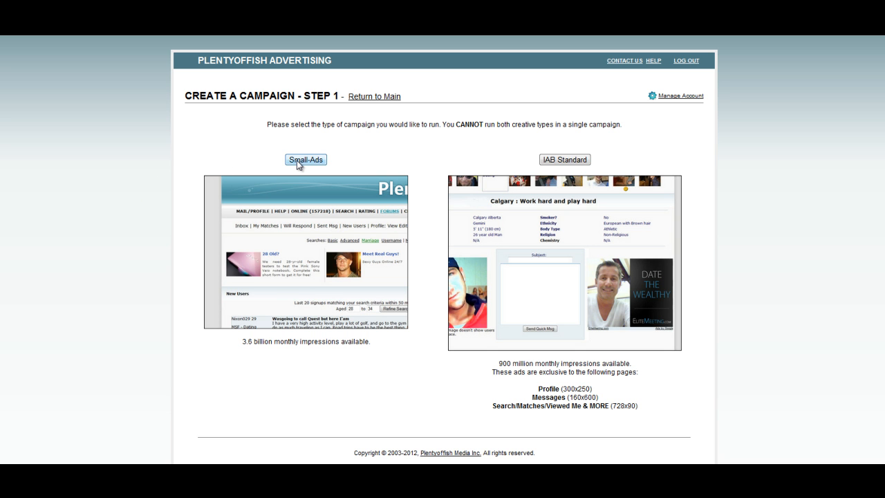
Choose a small-ads campaign, paste the tracking click-thru URL and enter the campaign name
click(305, 160)
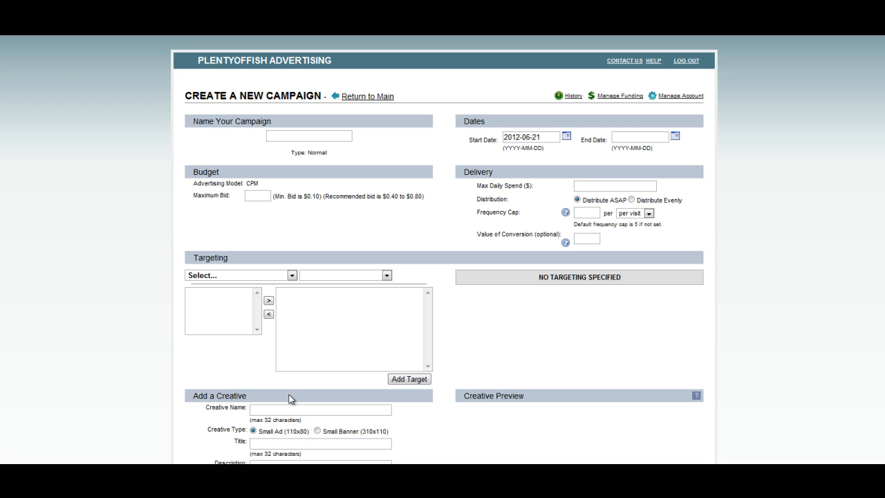
scroll(down, 3)
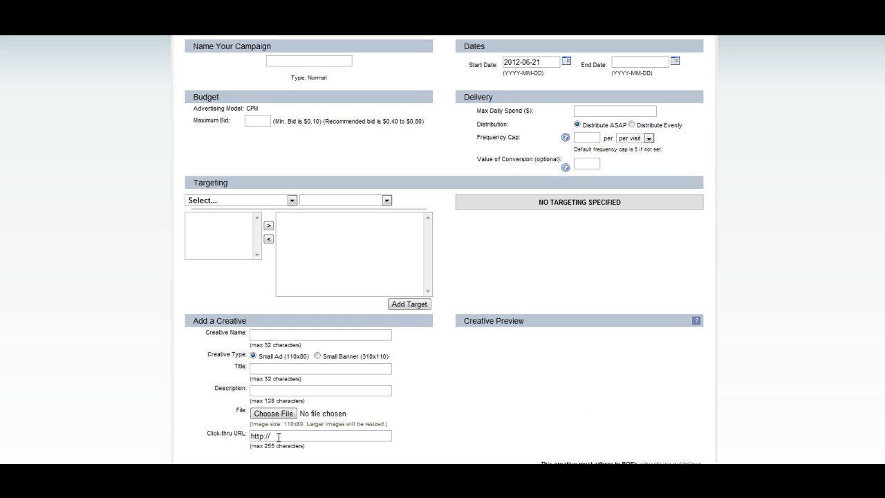
triple_click(320, 436)
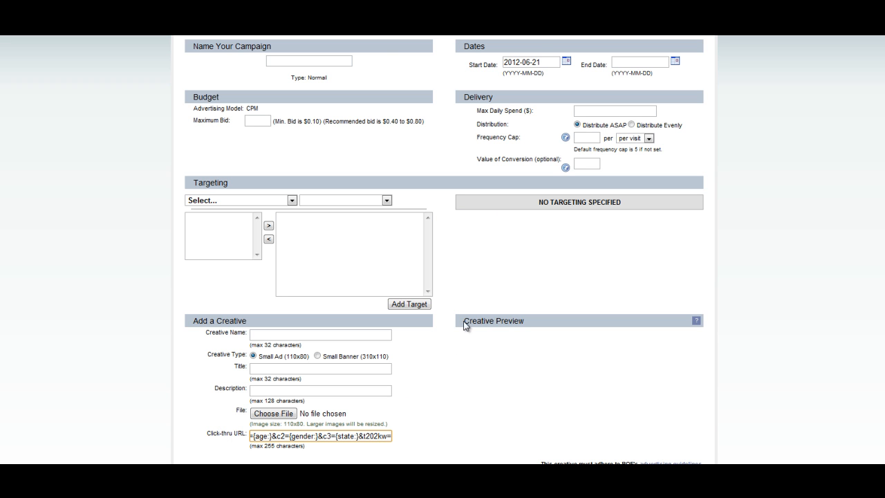
click(308, 61)
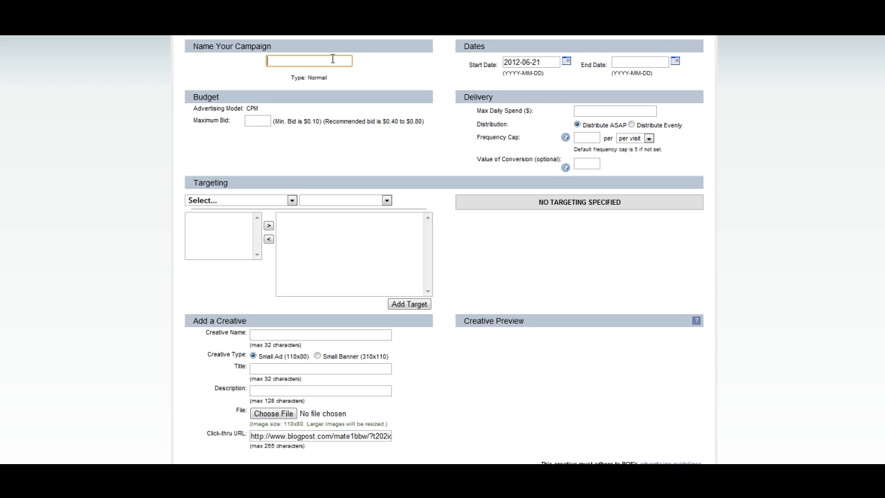
text(POST001F_F2229[AU@@)
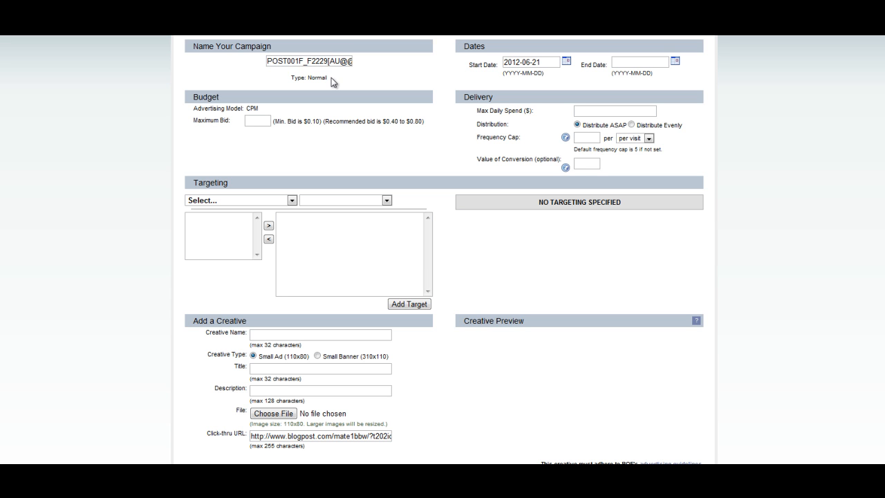
mouse_move(371, 72)
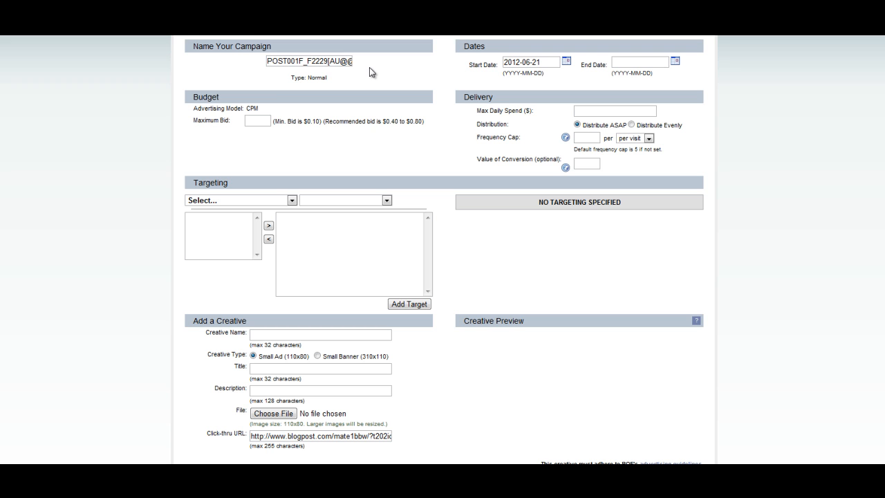
Set maximum bid $0.56, frequency cap 3 and $20 maximum daily spend
click(257, 121)
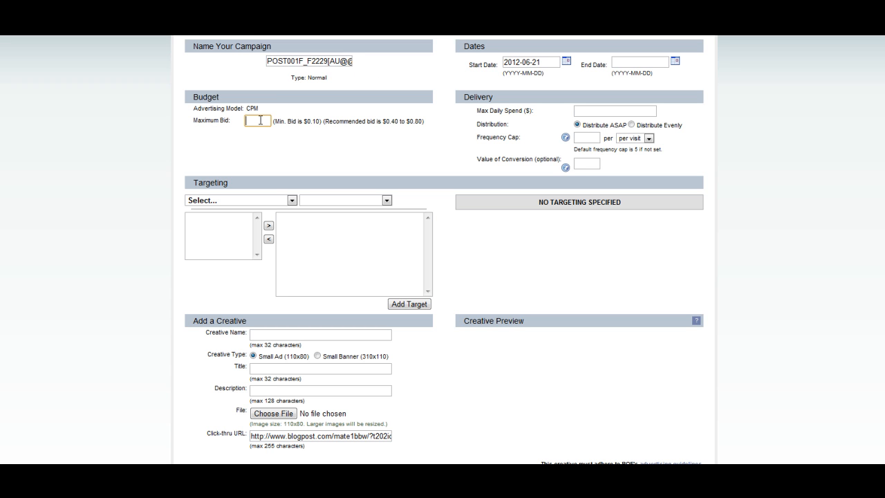
text(.56)
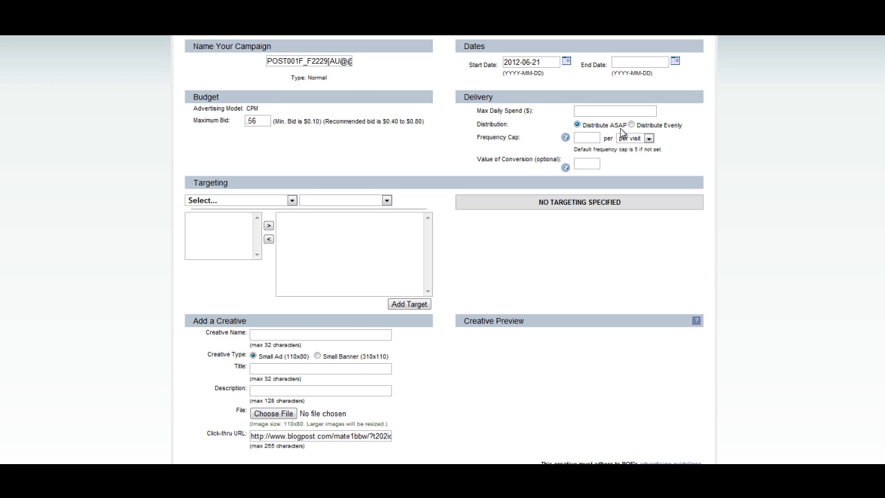
text(3)
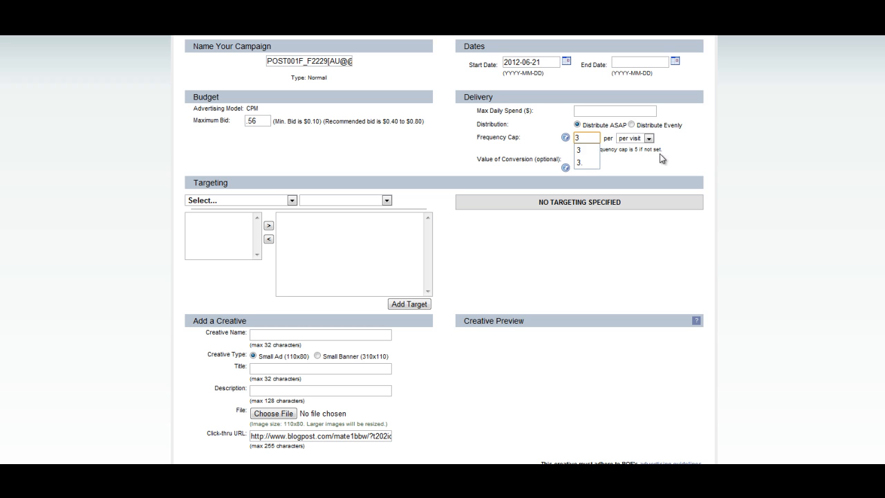
click(614, 110)
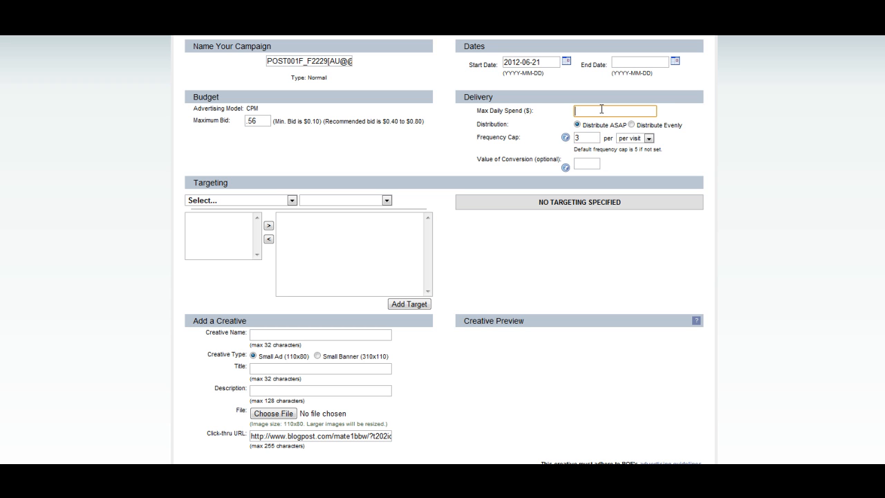
text(20)
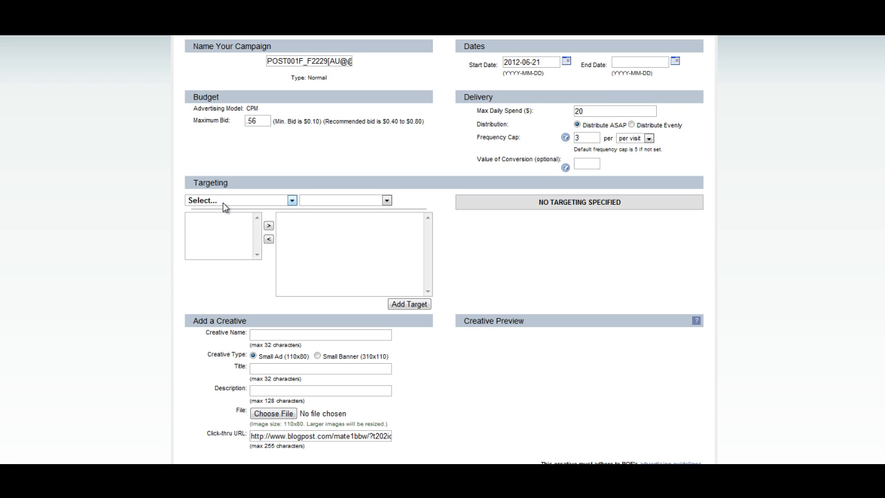
click(614, 110)
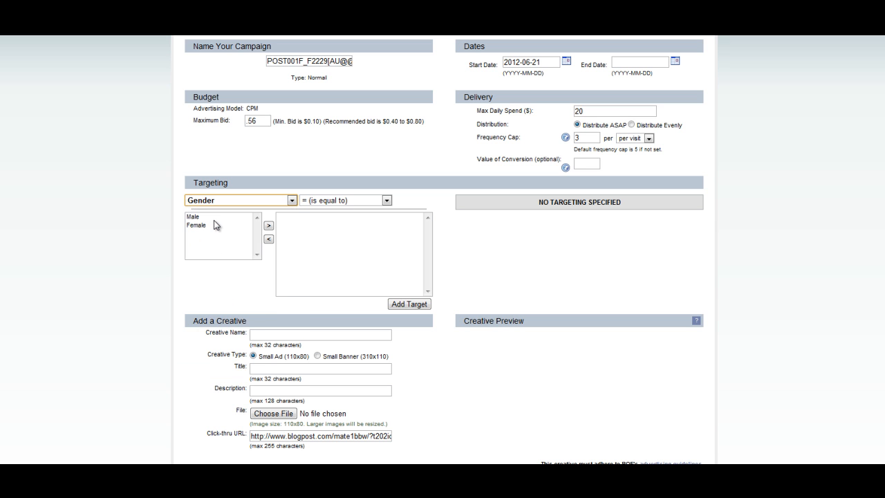
Add targets for Male gender and ages between 25 and 27
click(268, 226)
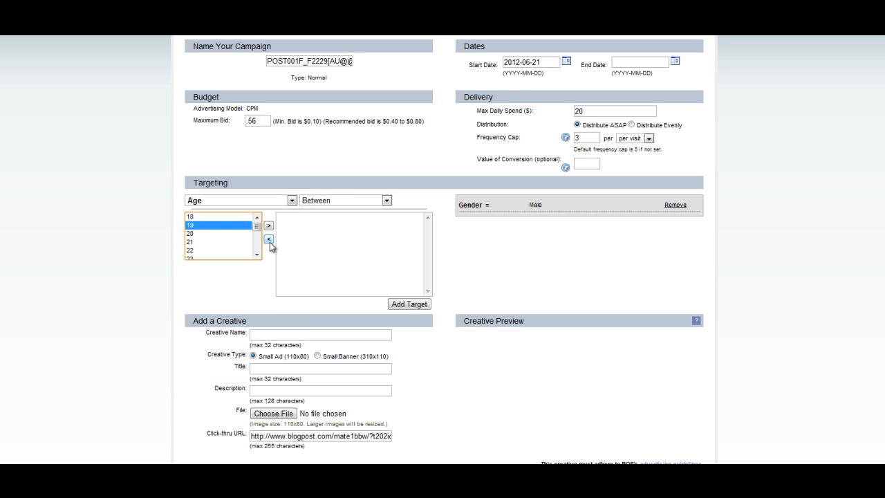
click(257, 255)
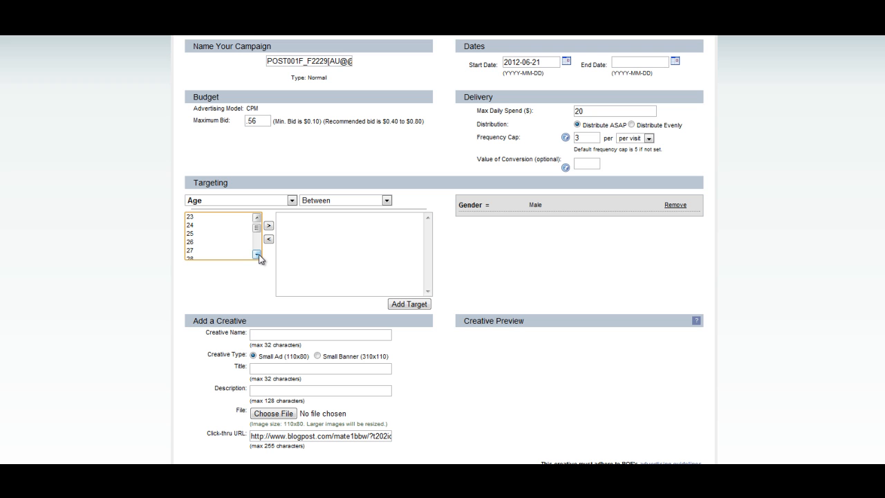
click(268, 226)
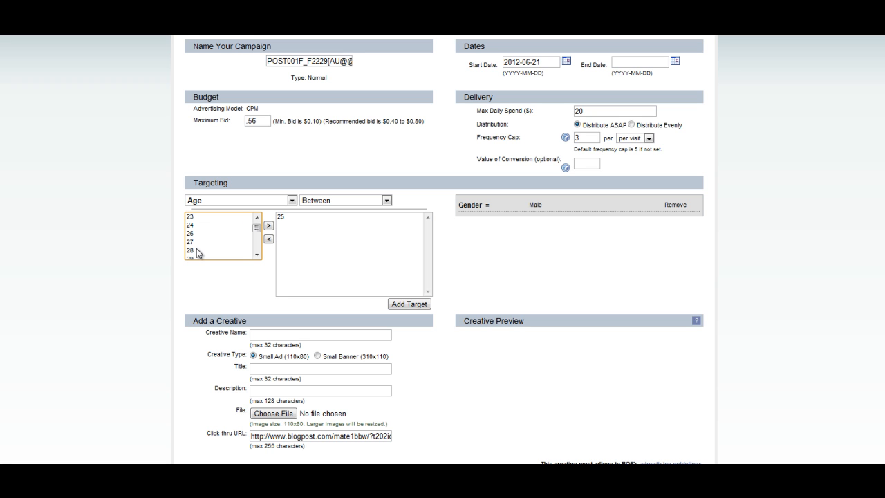
mouse_move(197, 248)
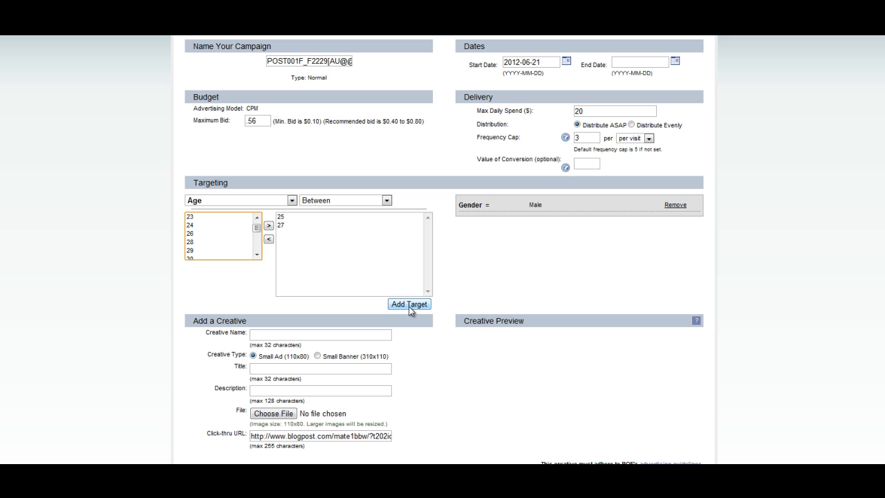
click(408, 305)
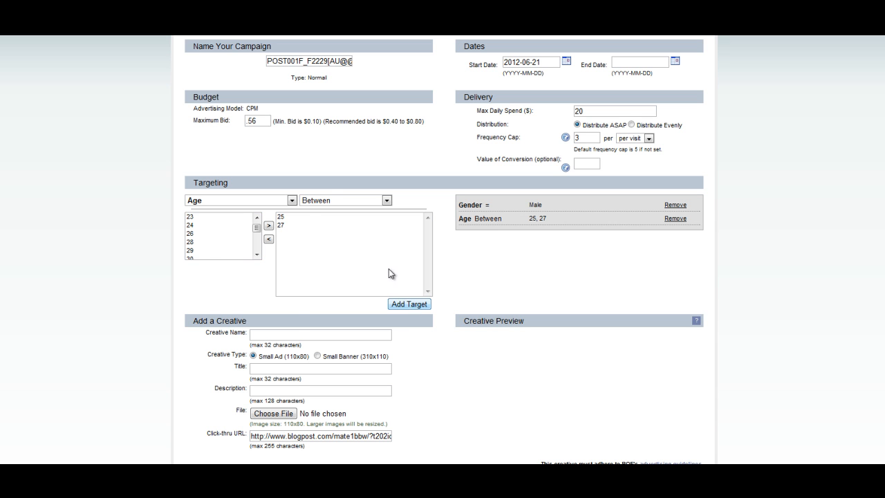
Add a Country target equal to United States
click(240, 200)
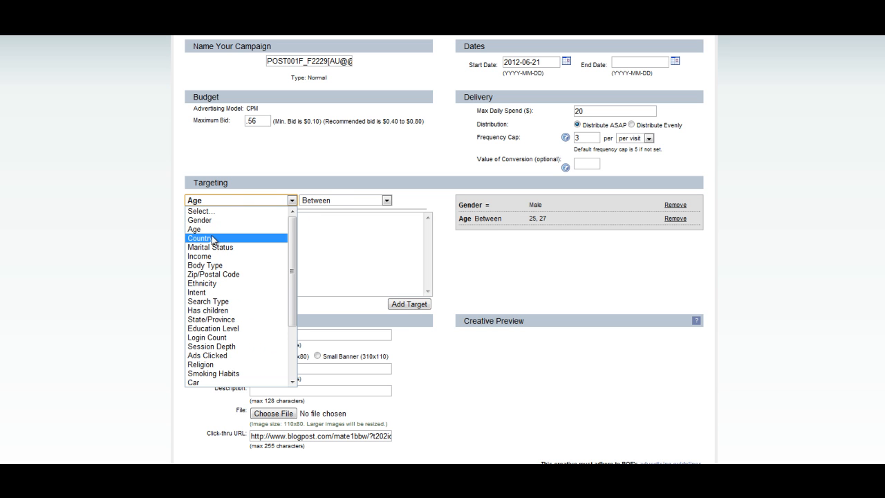
click(199, 238)
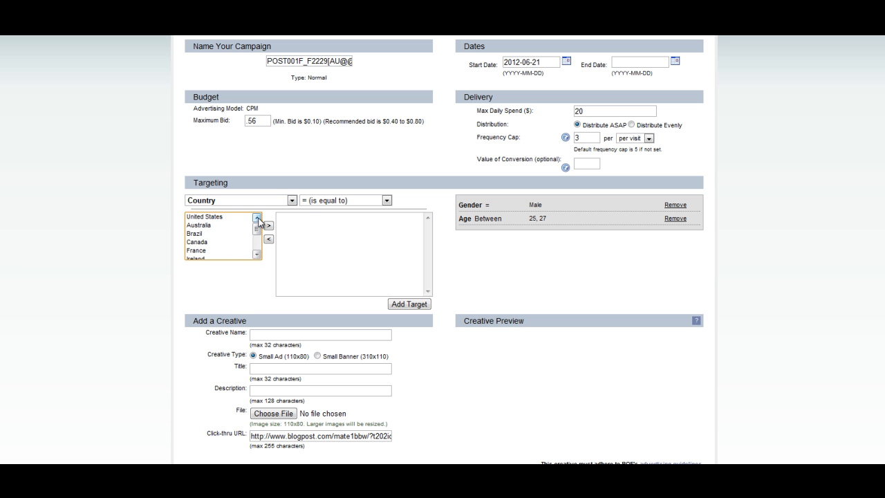
click(269, 226)
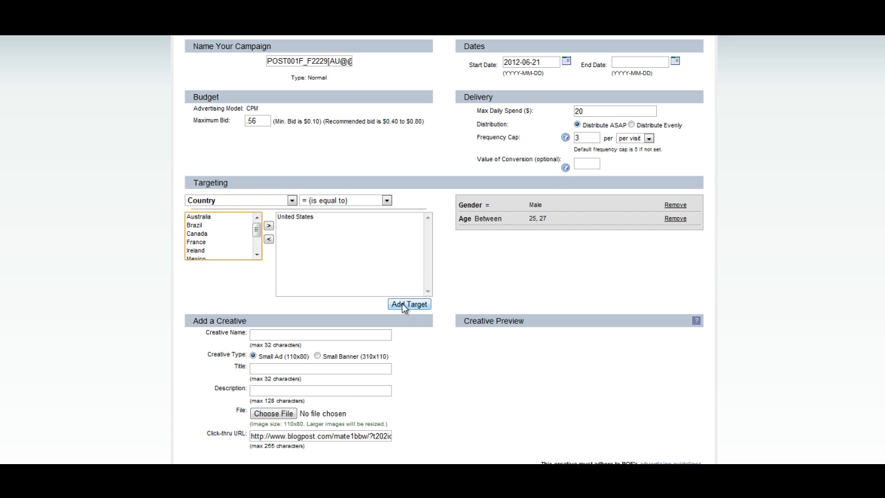
click(409, 304)
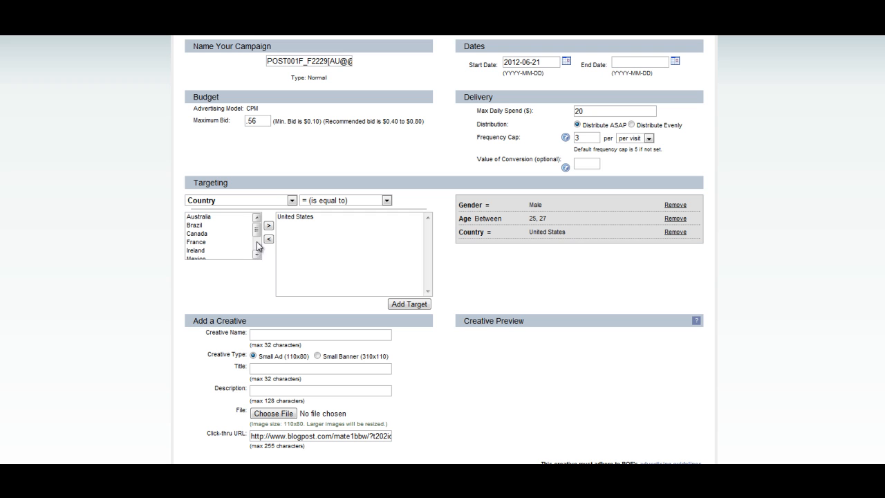
mouse_move(266, 239)
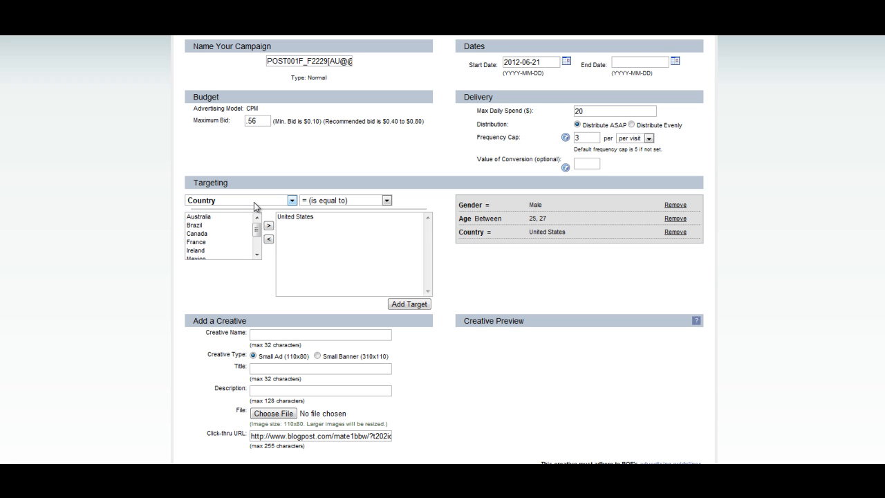
click(291, 199)
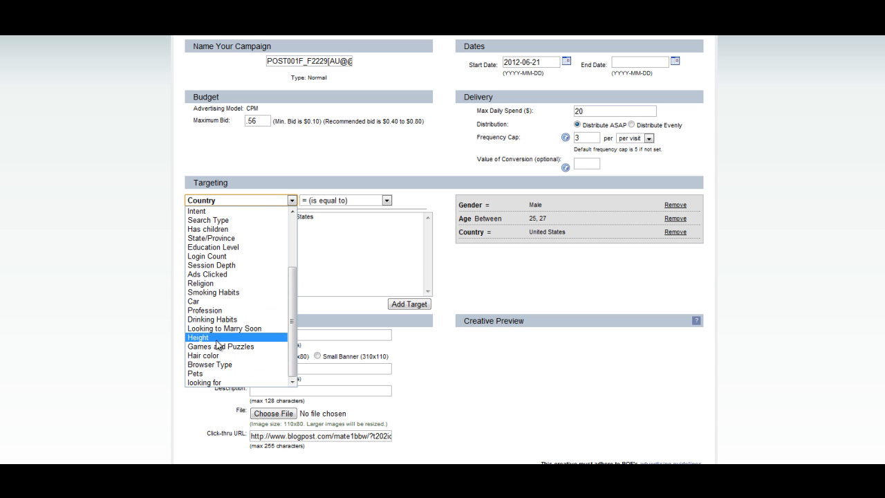
mouse_move(195, 374)
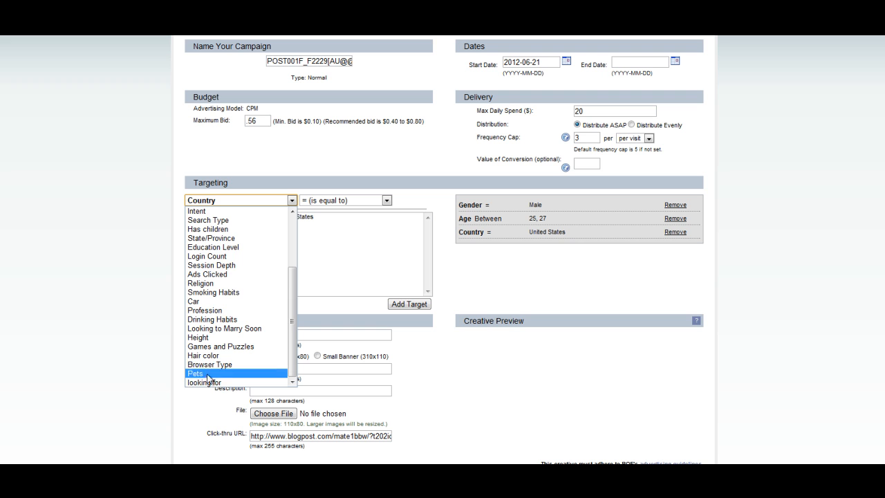
Add a 'looking for' target of Female
click(203, 382)
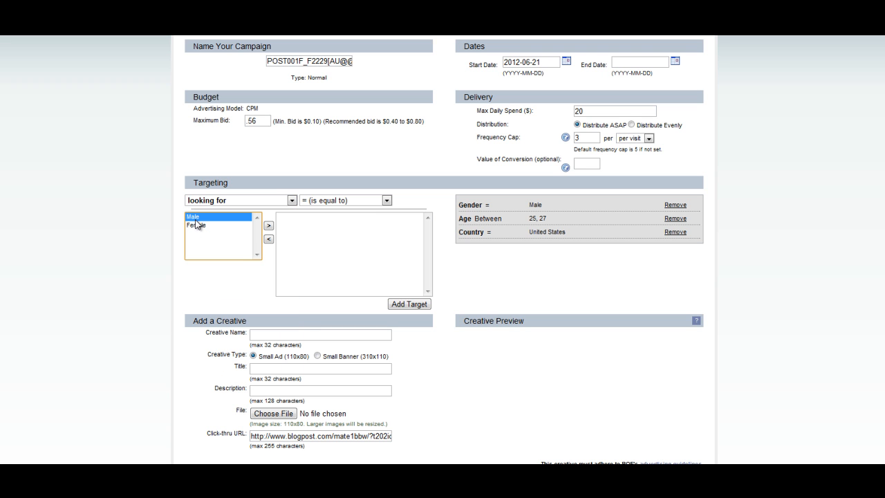
click(268, 225)
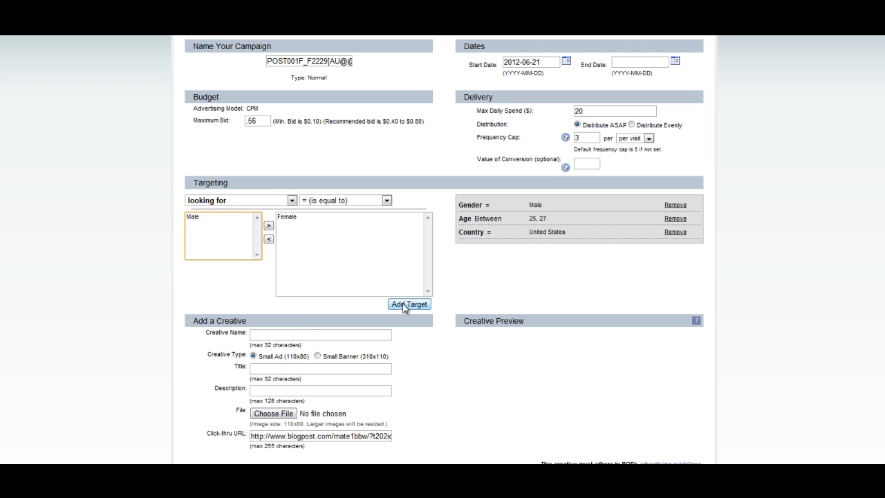
click(409, 305)
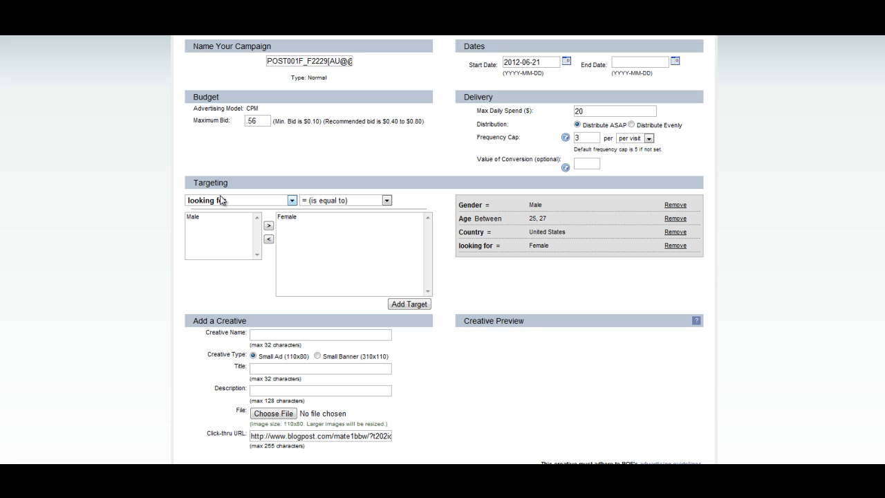
mouse_move(222, 203)
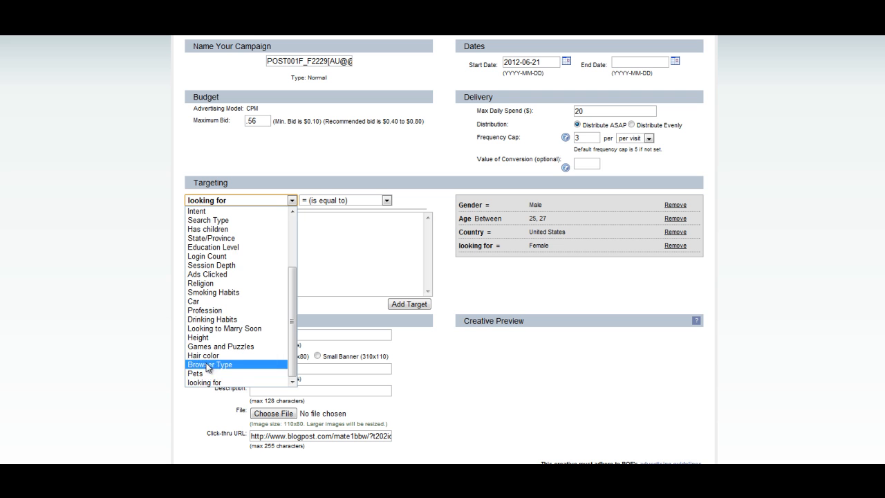
Add a Browser Type target not equal to Android or iPhone
click(209, 364)
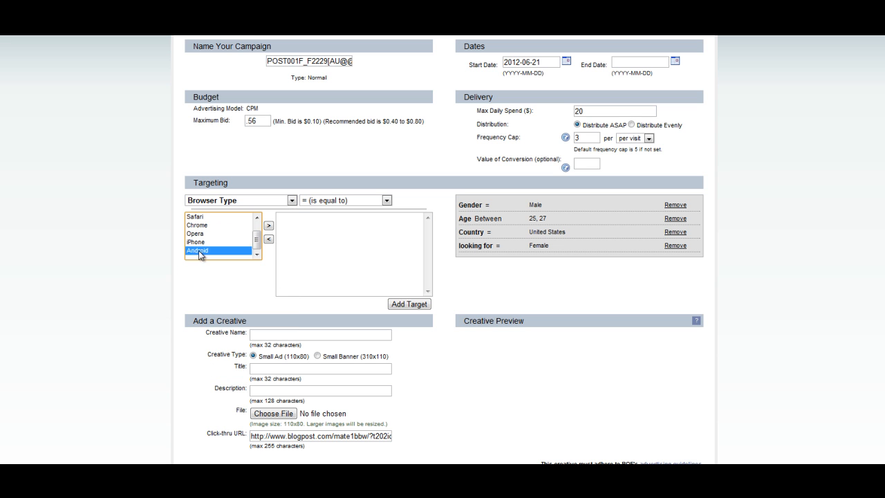
click(268, 224)
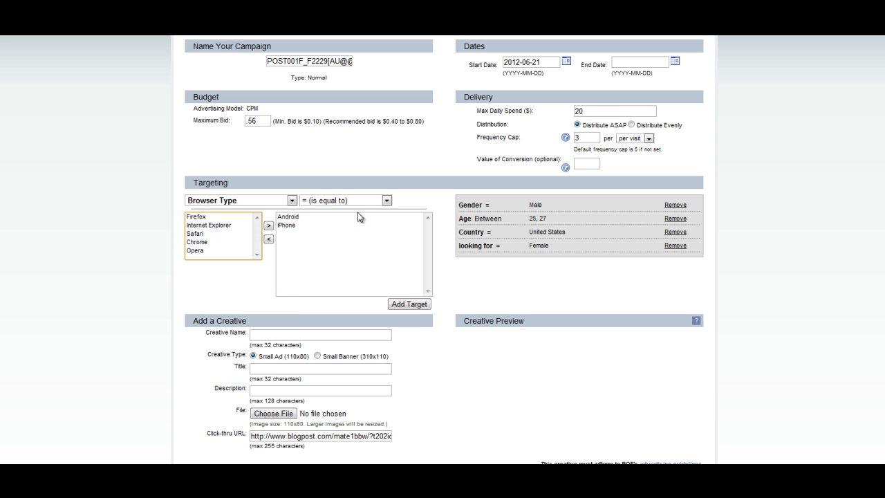
click(386, 199)
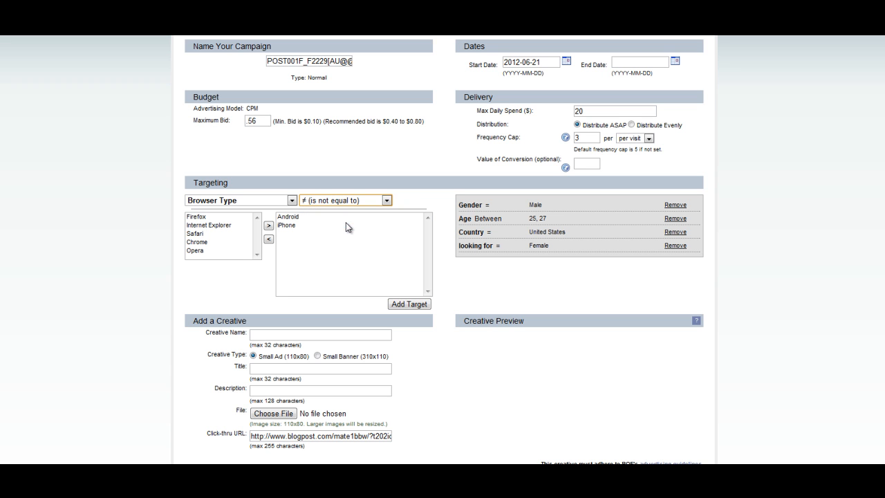
click(409, 304)
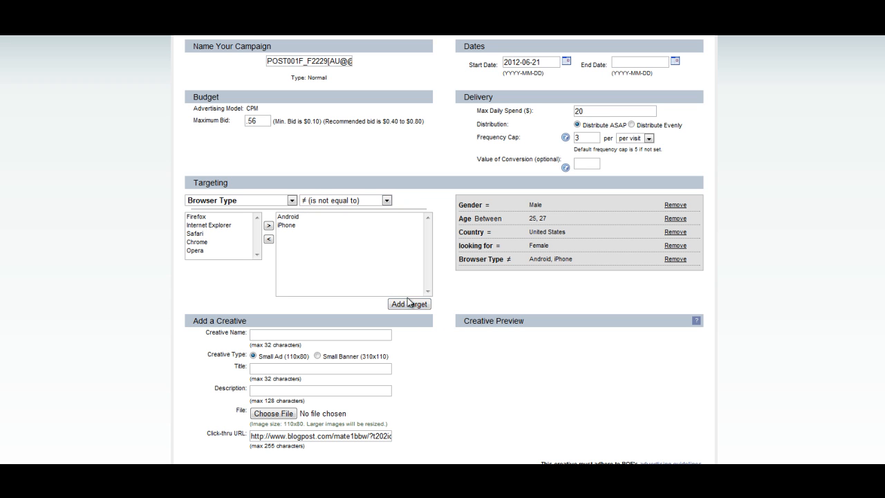
mouse_move(170, 35)
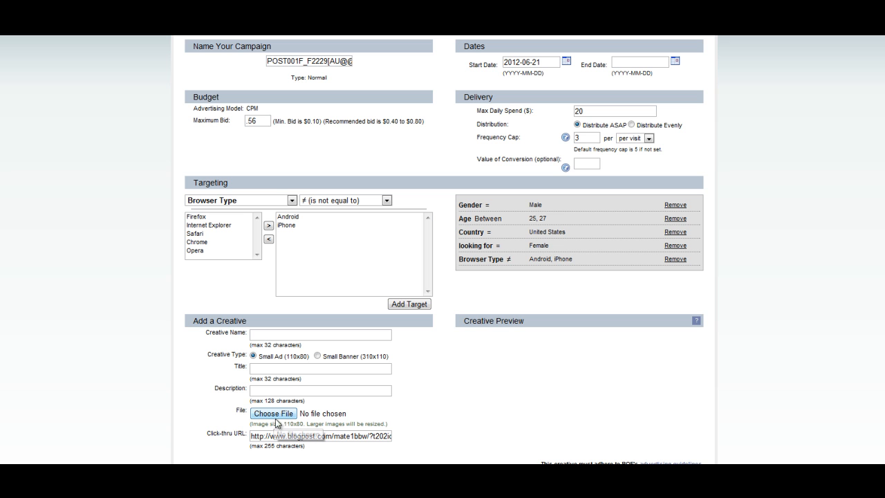
mouse_move(280, 415)
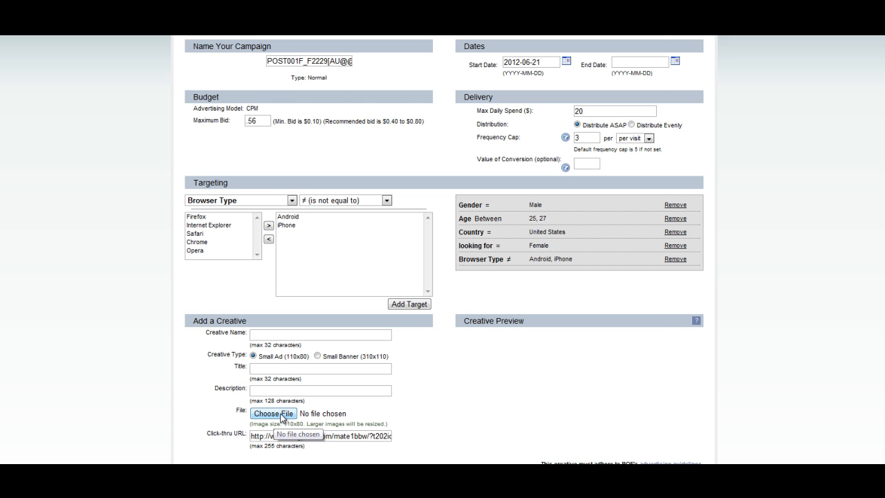
Attach 00000001.jpg as a Small Banner (310x110) creative named 'Love Curves?'
click(273, 413)
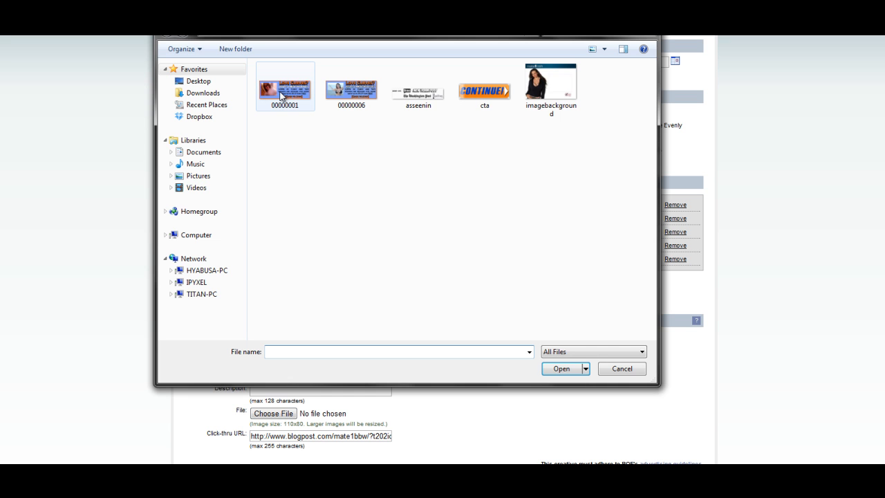
click(561, 369)
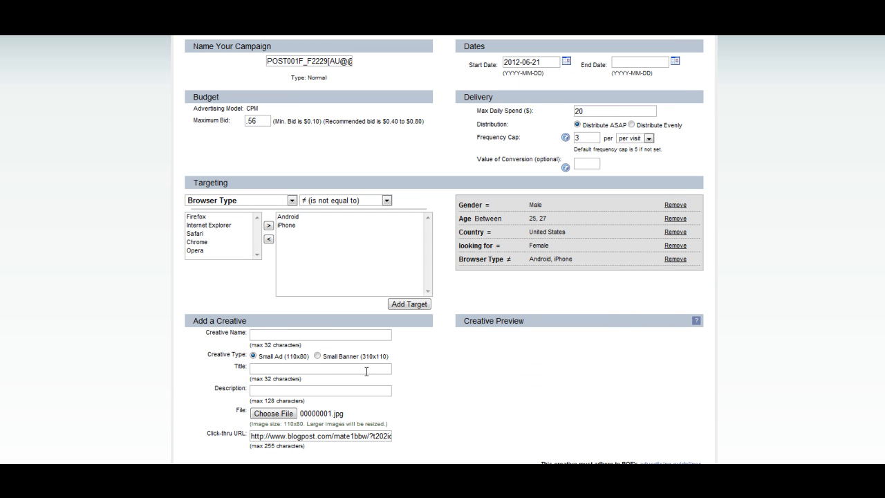
mouse_move(237, 352)
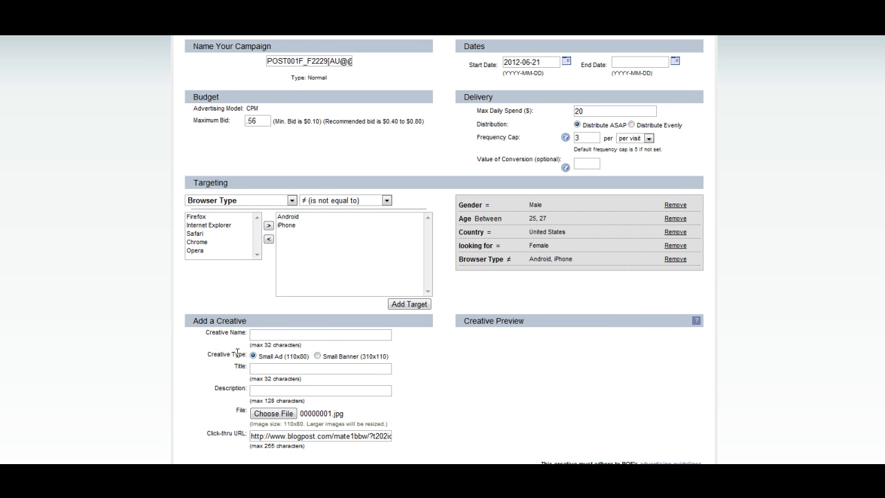
click(317, 355)
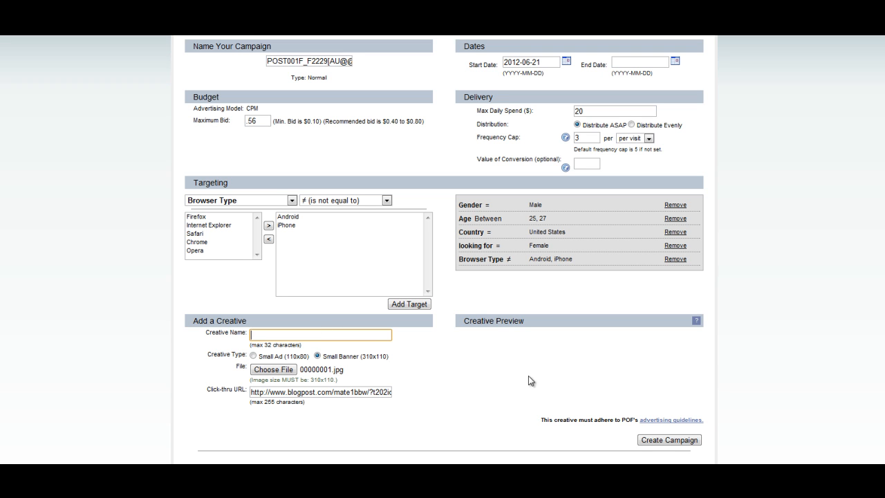
text(Love Cur)
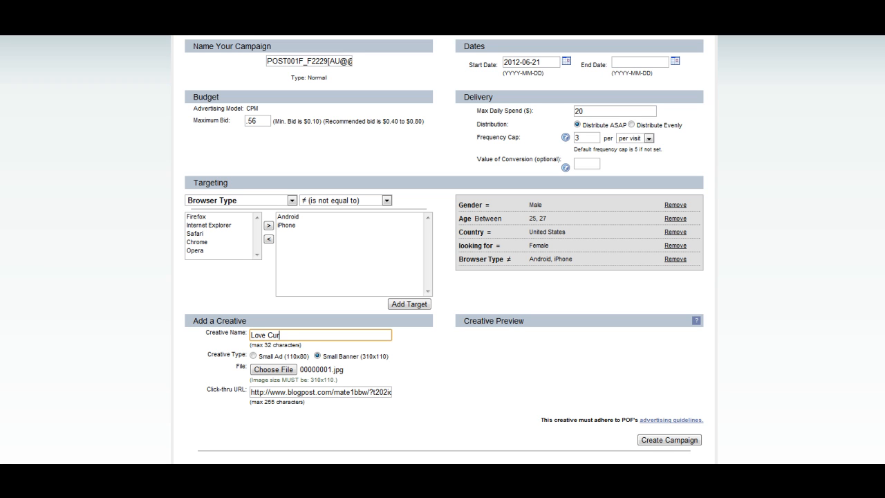
text(ves)
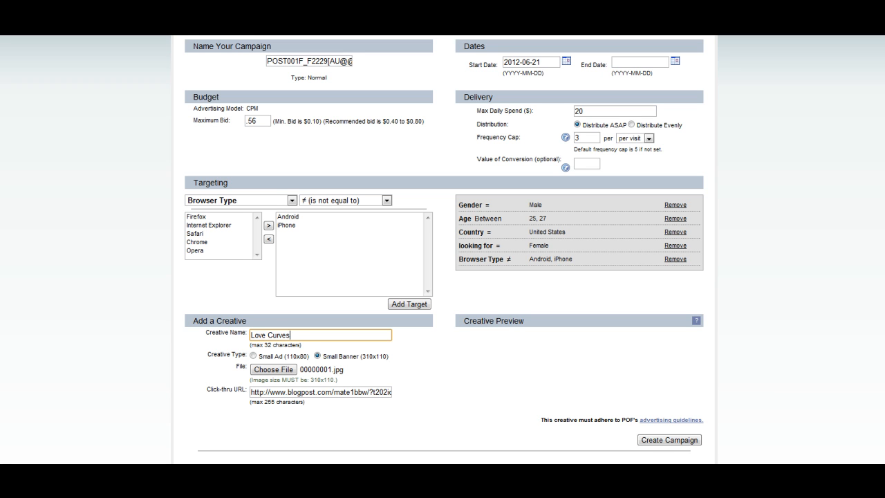
text(?)
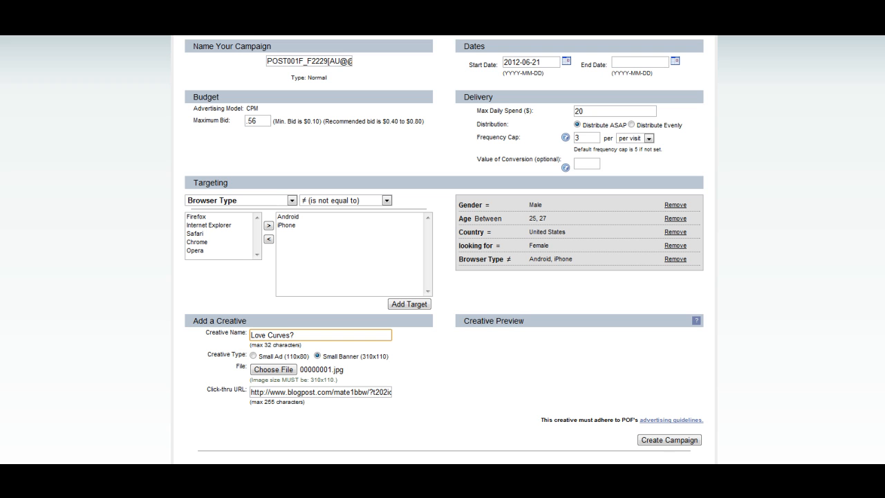
Append 000000012 after t202kw= at the end of the creative's click-thru URL
click(320, 392)
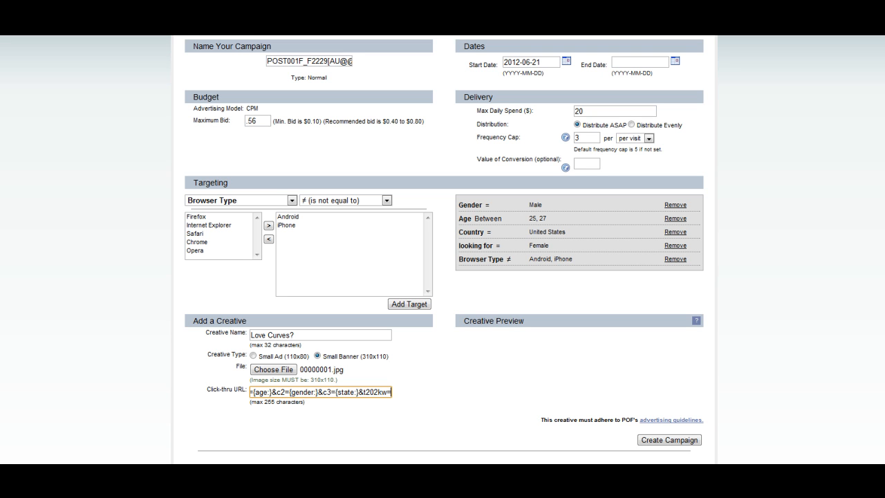
text(0000000)
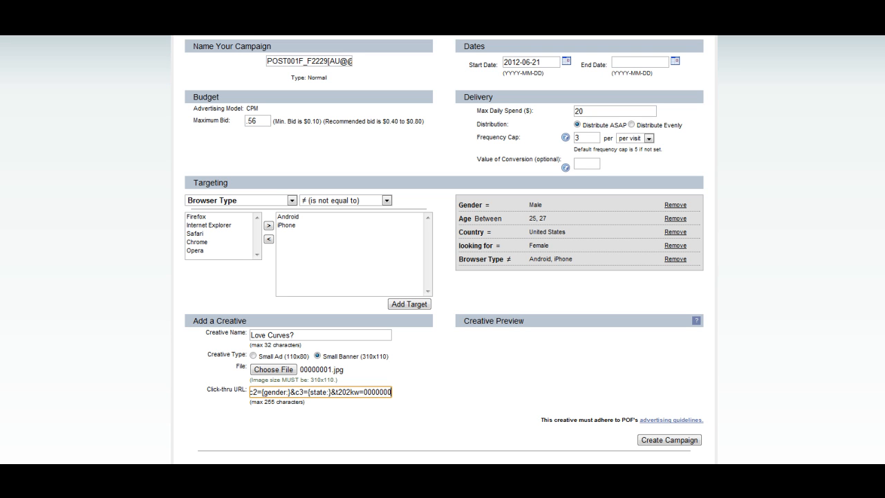
text(12)
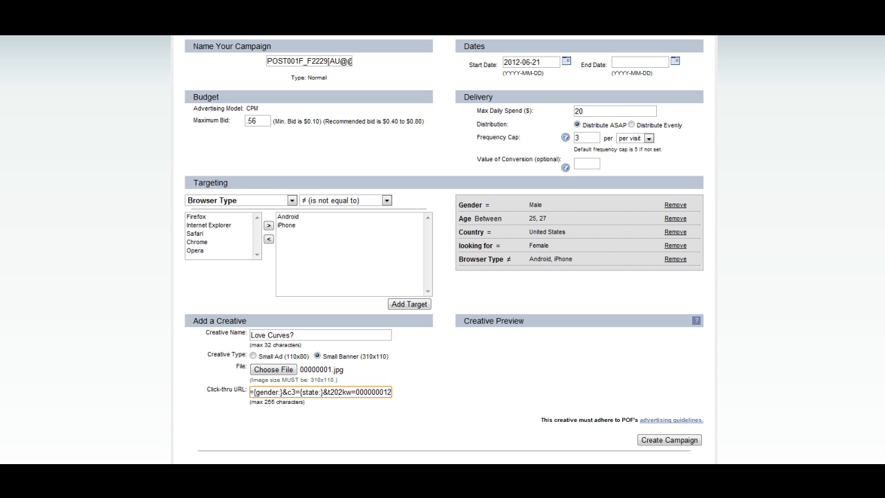
mouse_move(479, 393)
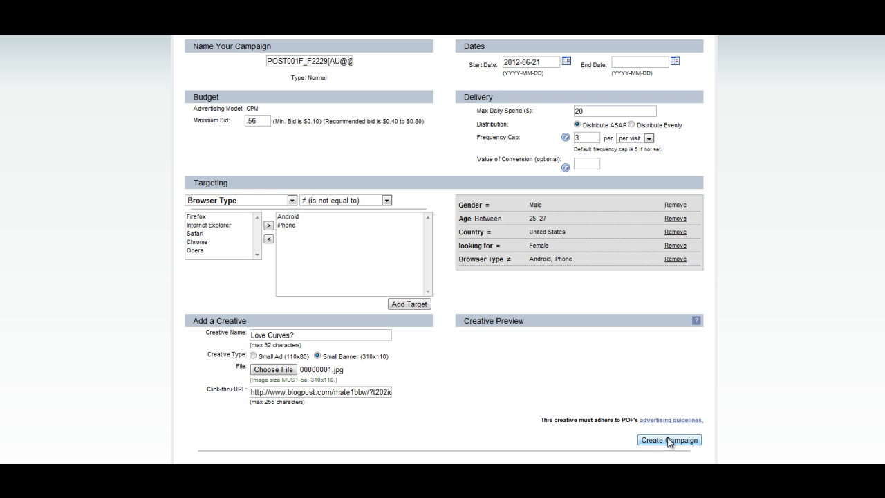
Submit the campaign form so the Love Curves? banner goes for approval
click(669, 440)
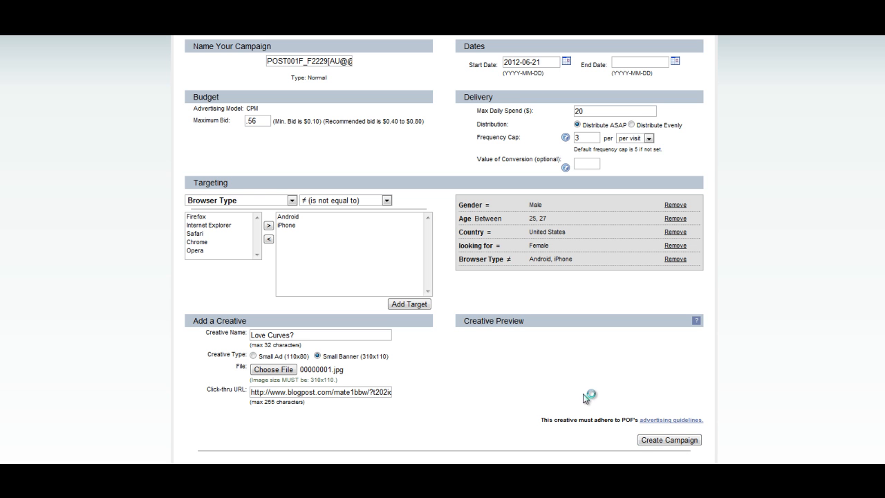
mouse_move(690, 286)
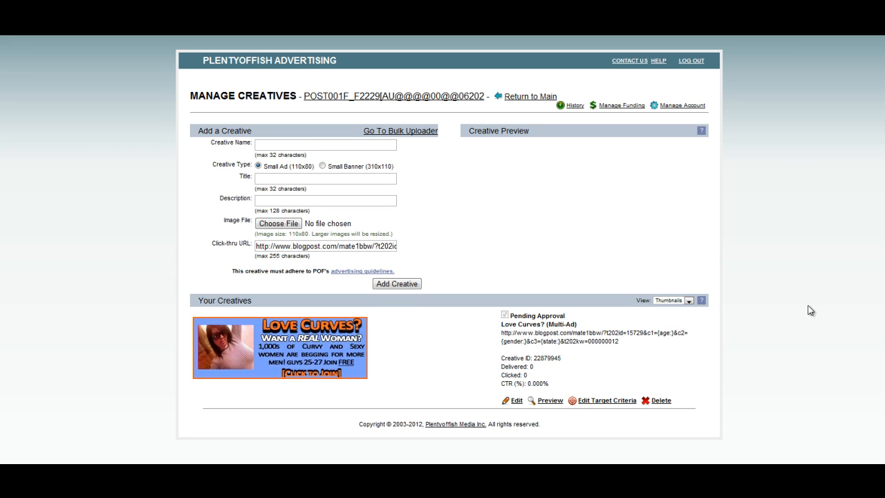
mouse_move(798, 327)
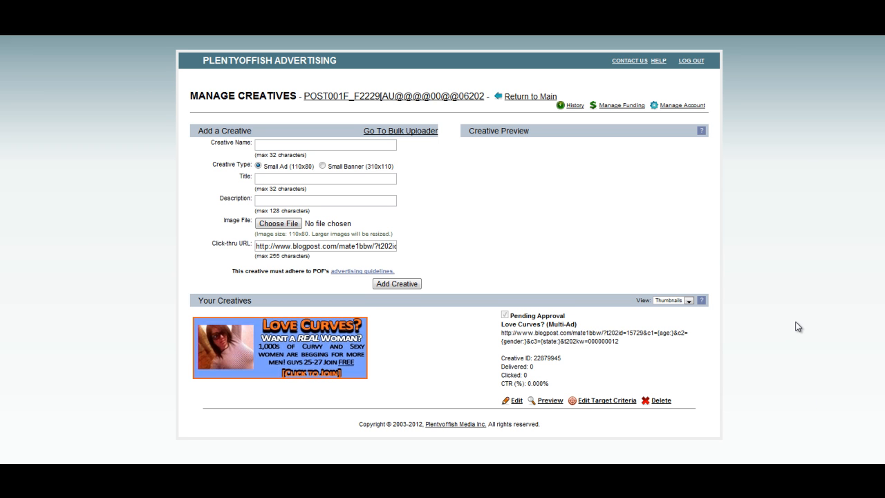
mouse_move(804, 309)
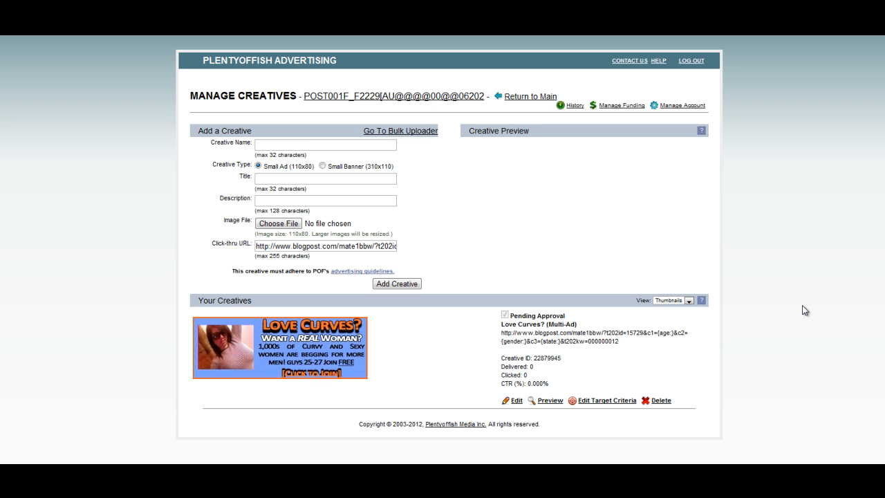